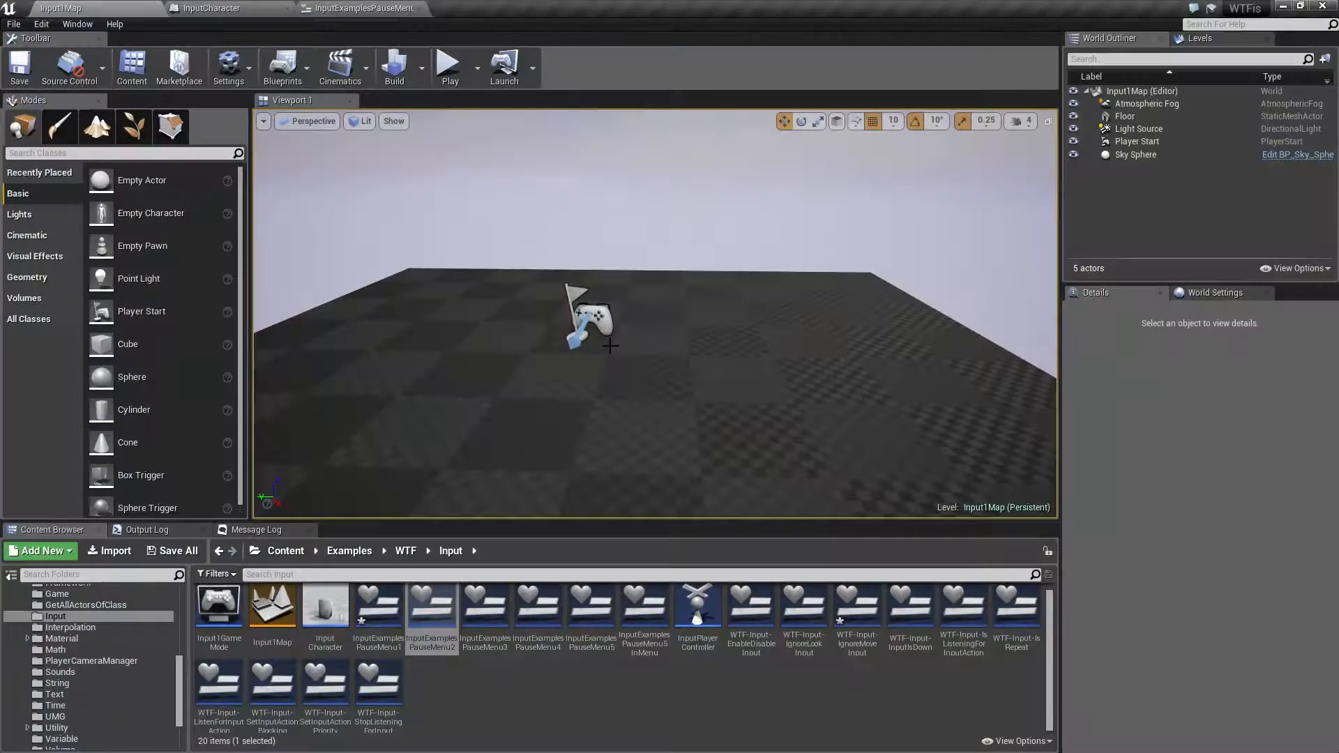
mouse_move(448, 67)
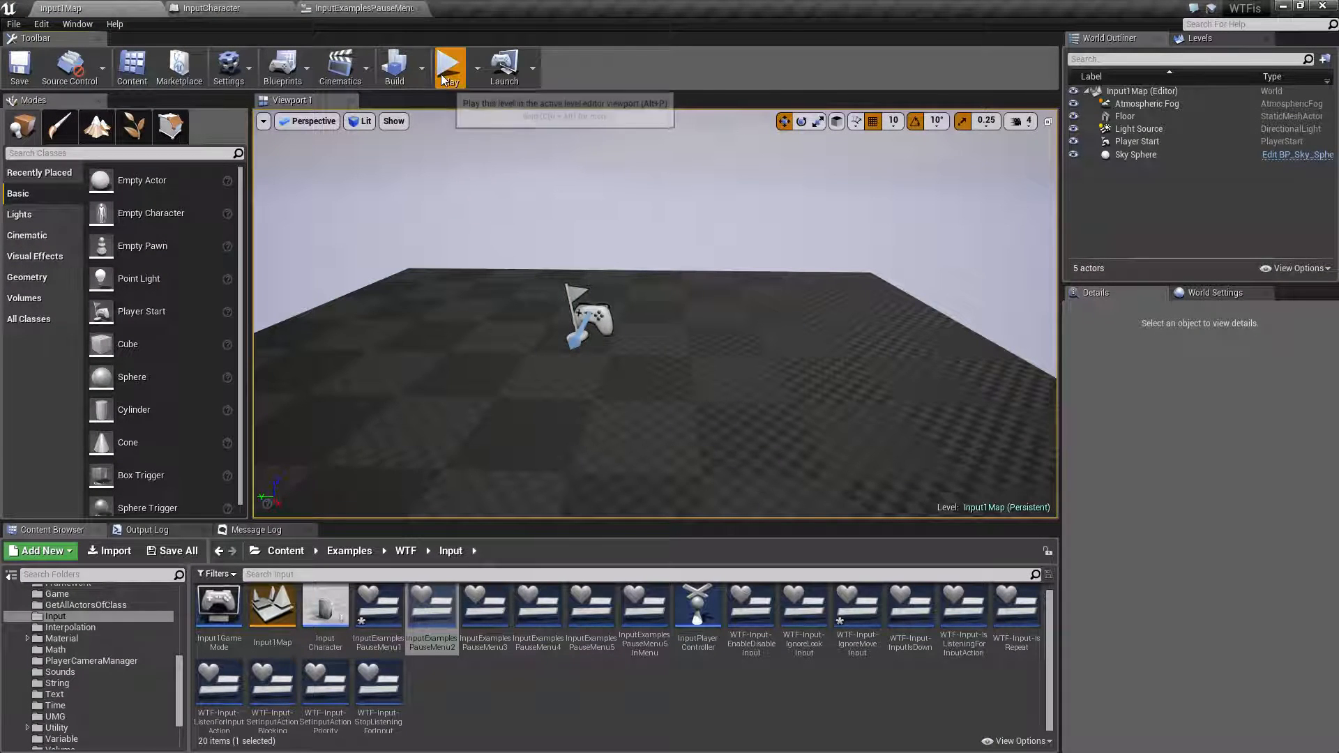
- Play-test the level to check the pause menu, then end the session
left_click(449, 67)
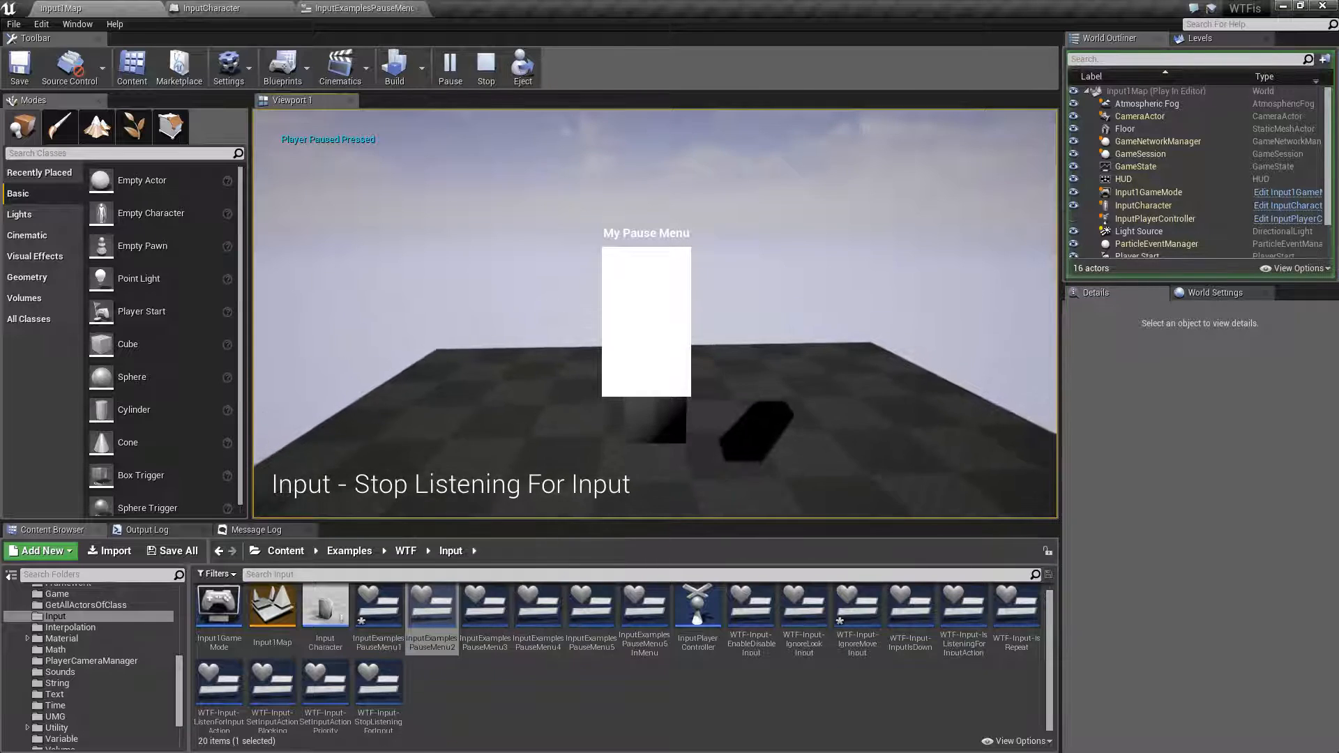
left_click(486, 68)
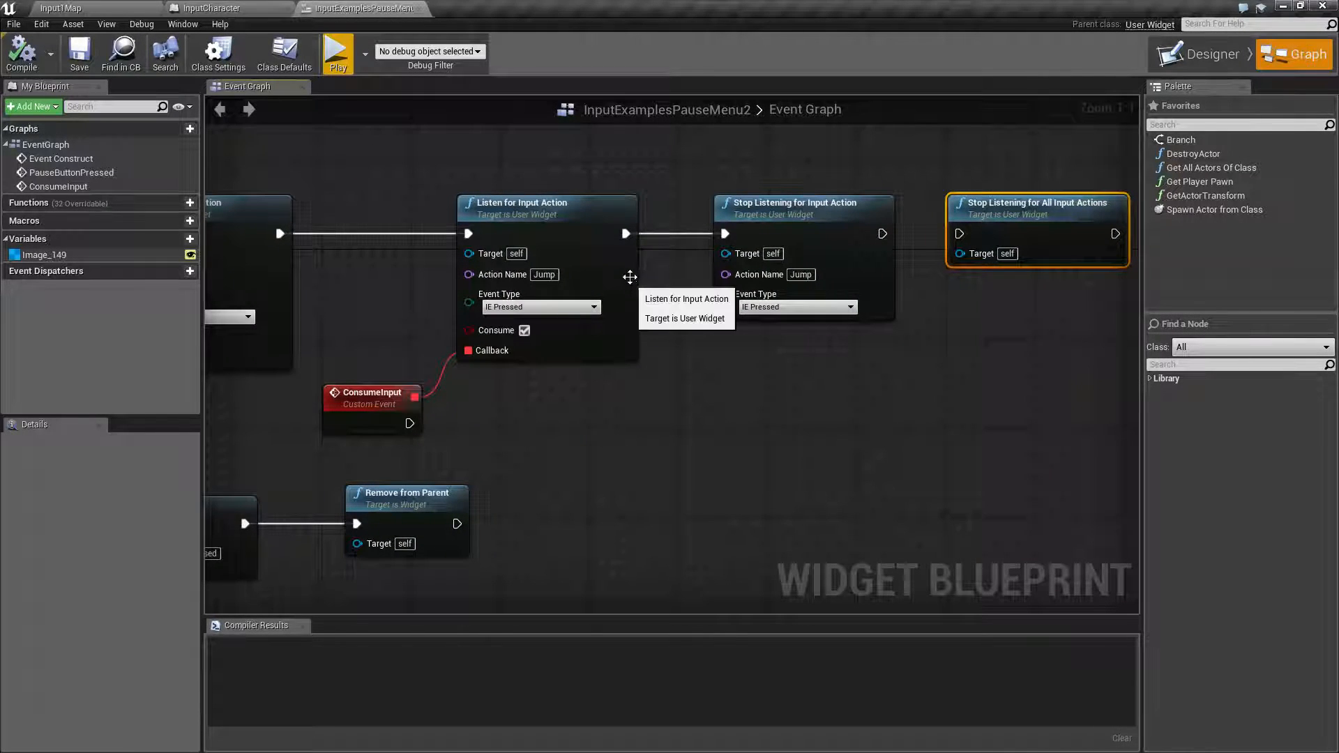
mouse_move(337, 52)
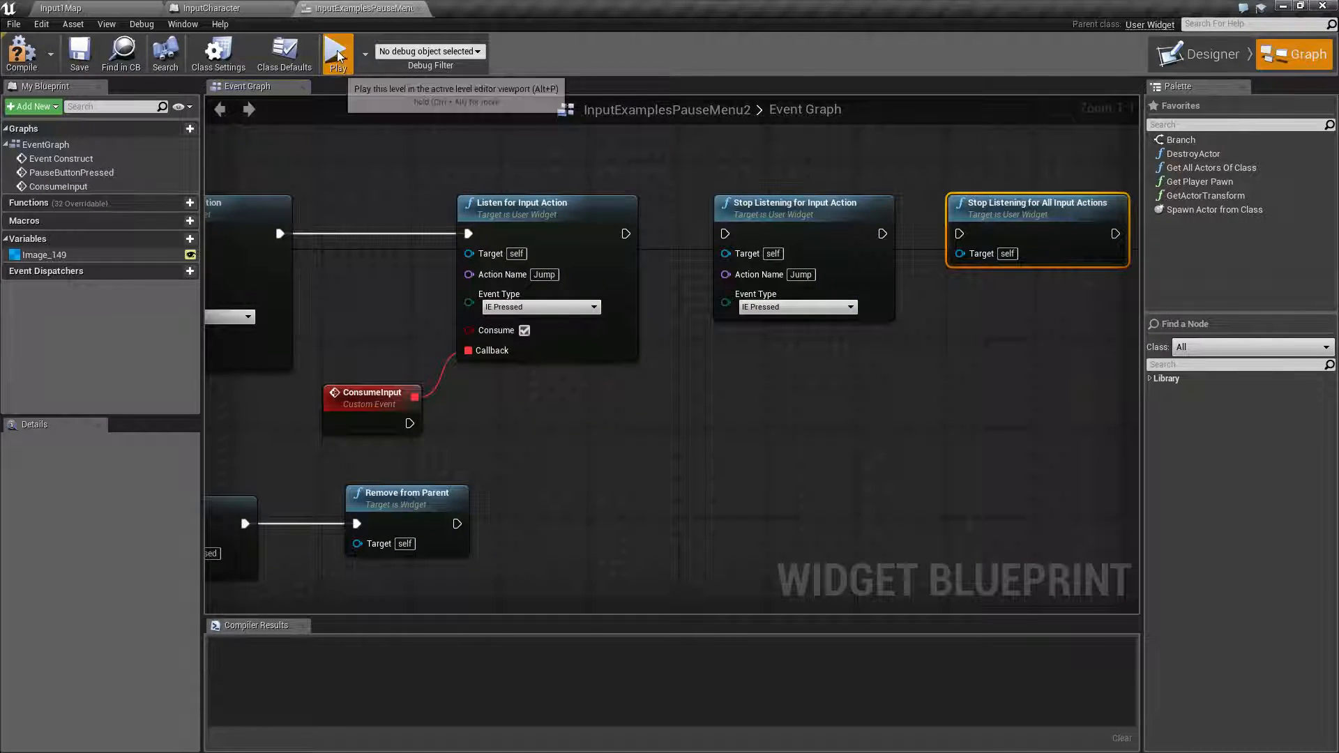
left_click(338, 53)
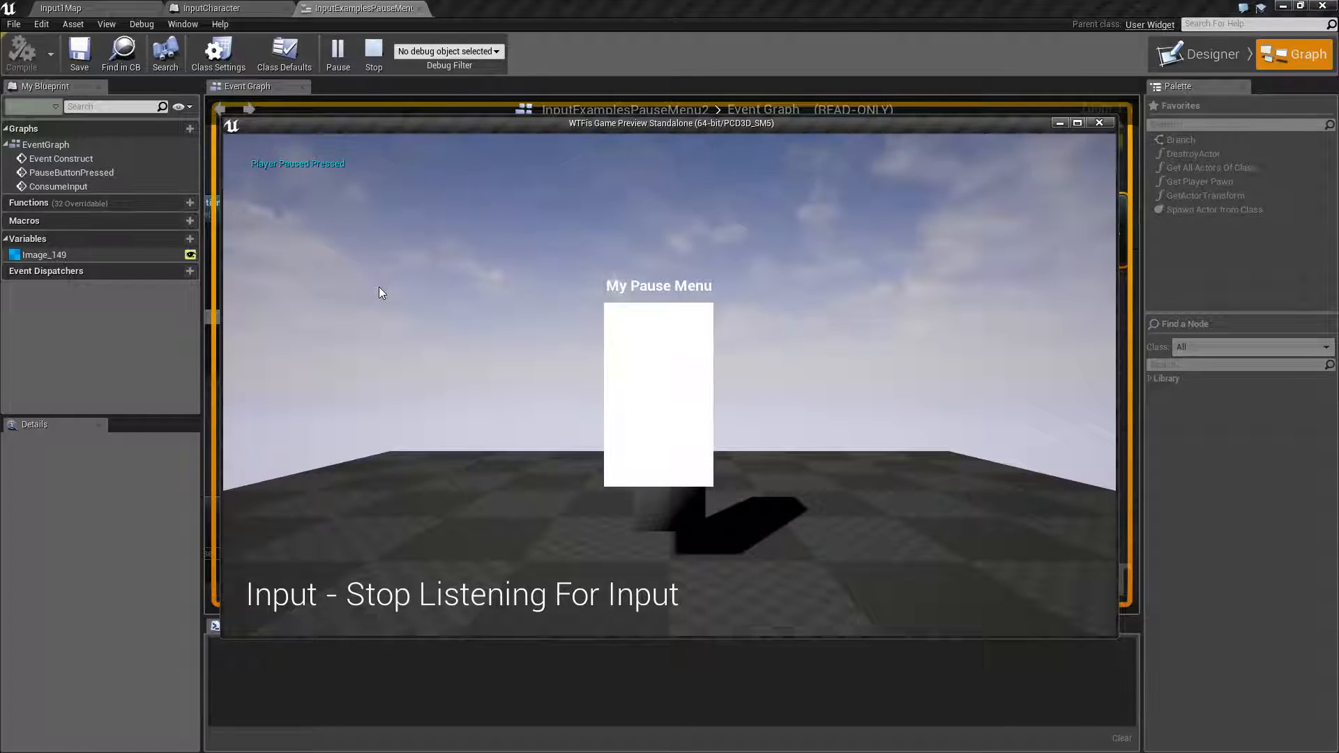
left_click(373, 53)
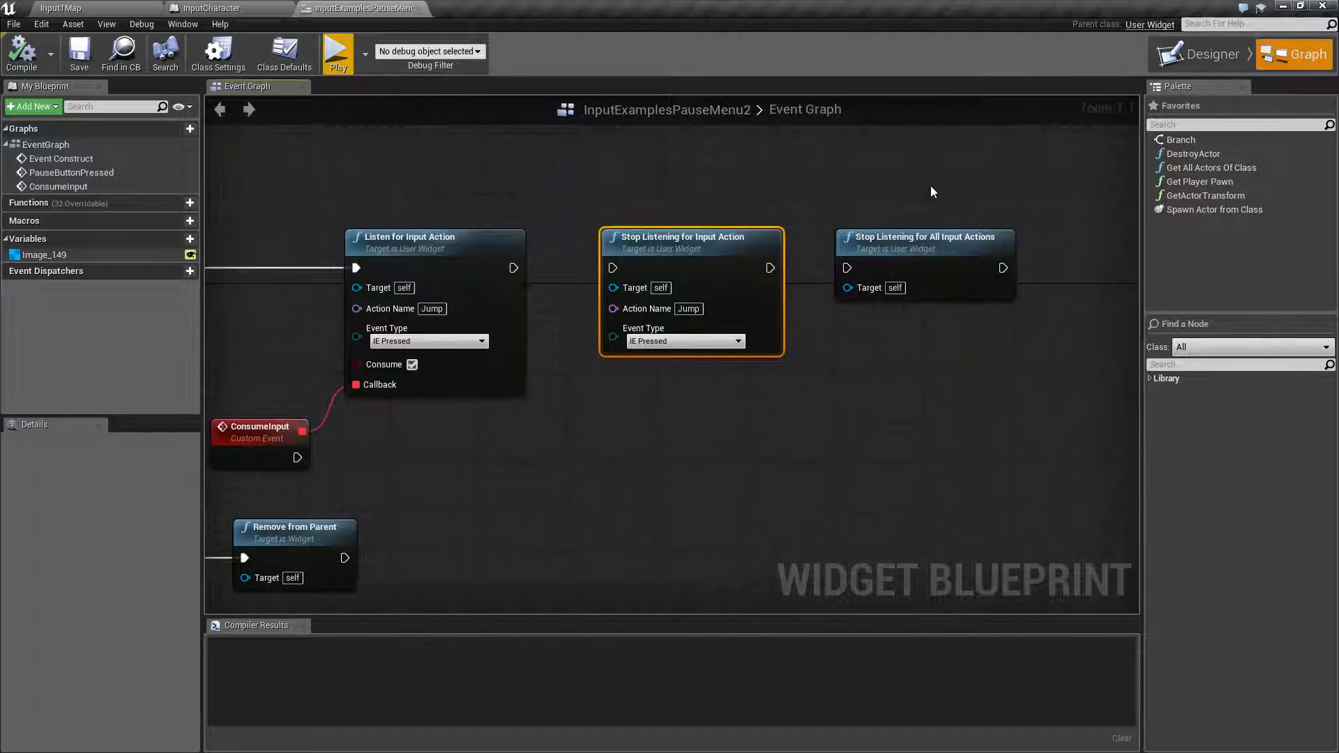
left_click(925, 236)
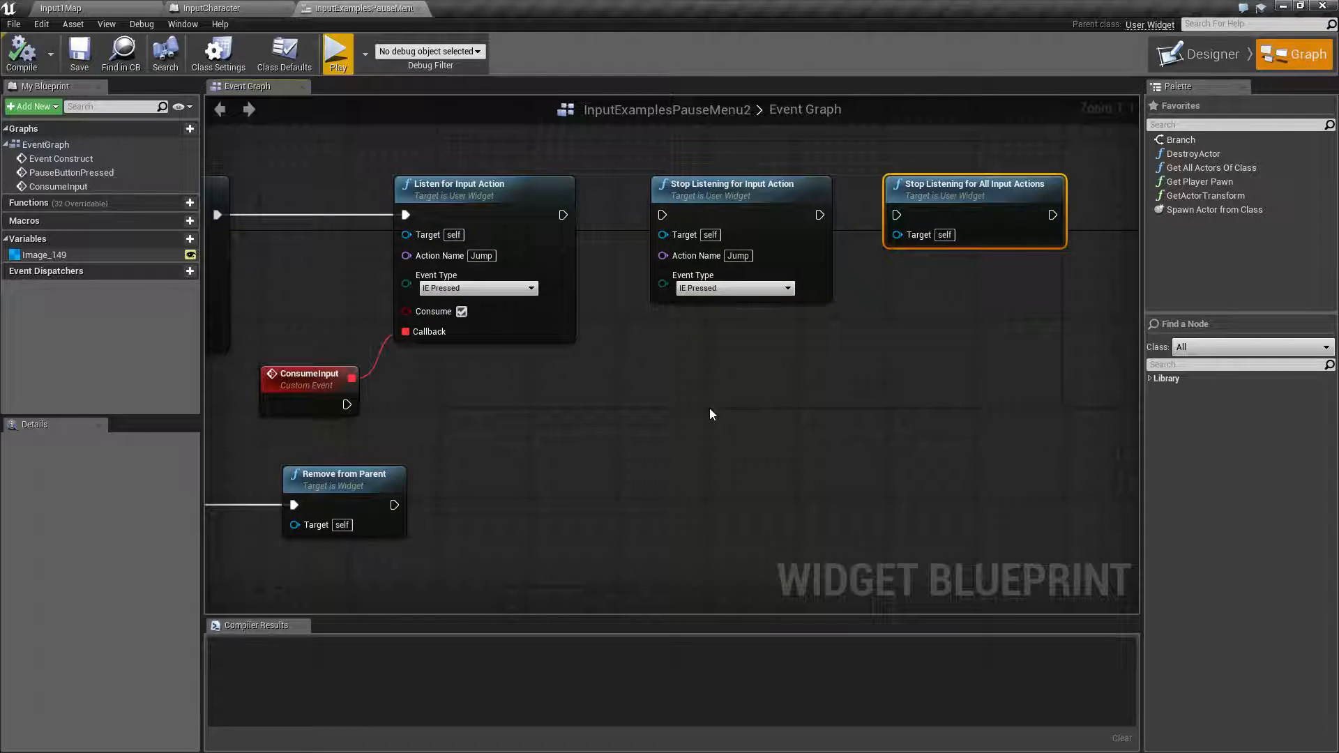
right_click(712, 414)
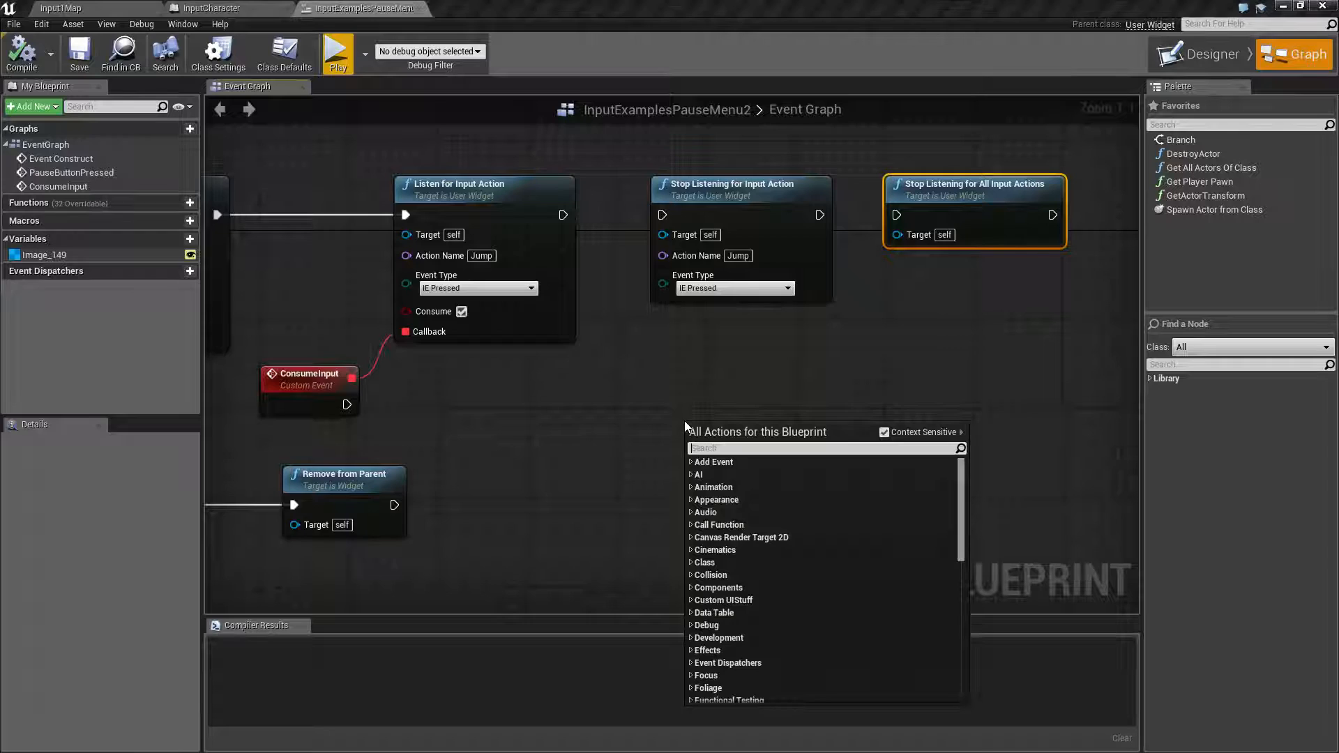
type("stop listening")
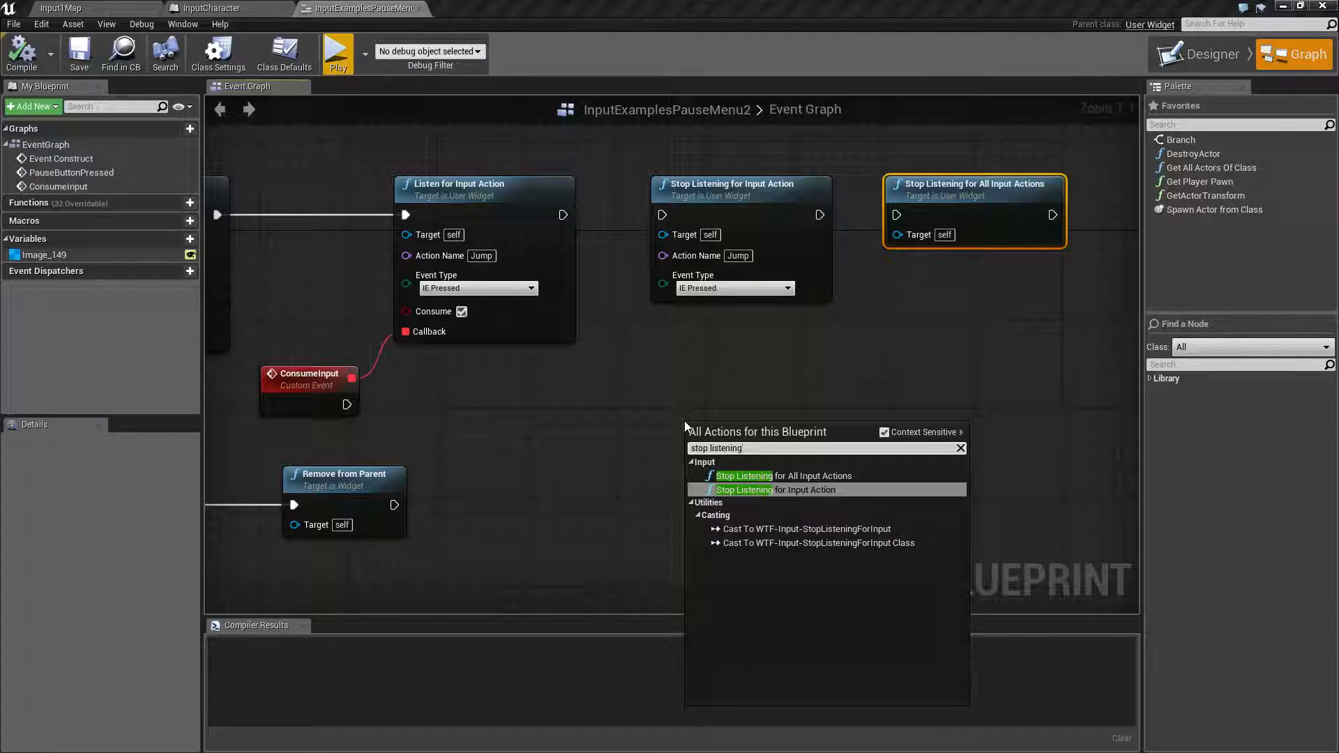
mouse_move(781, 476)
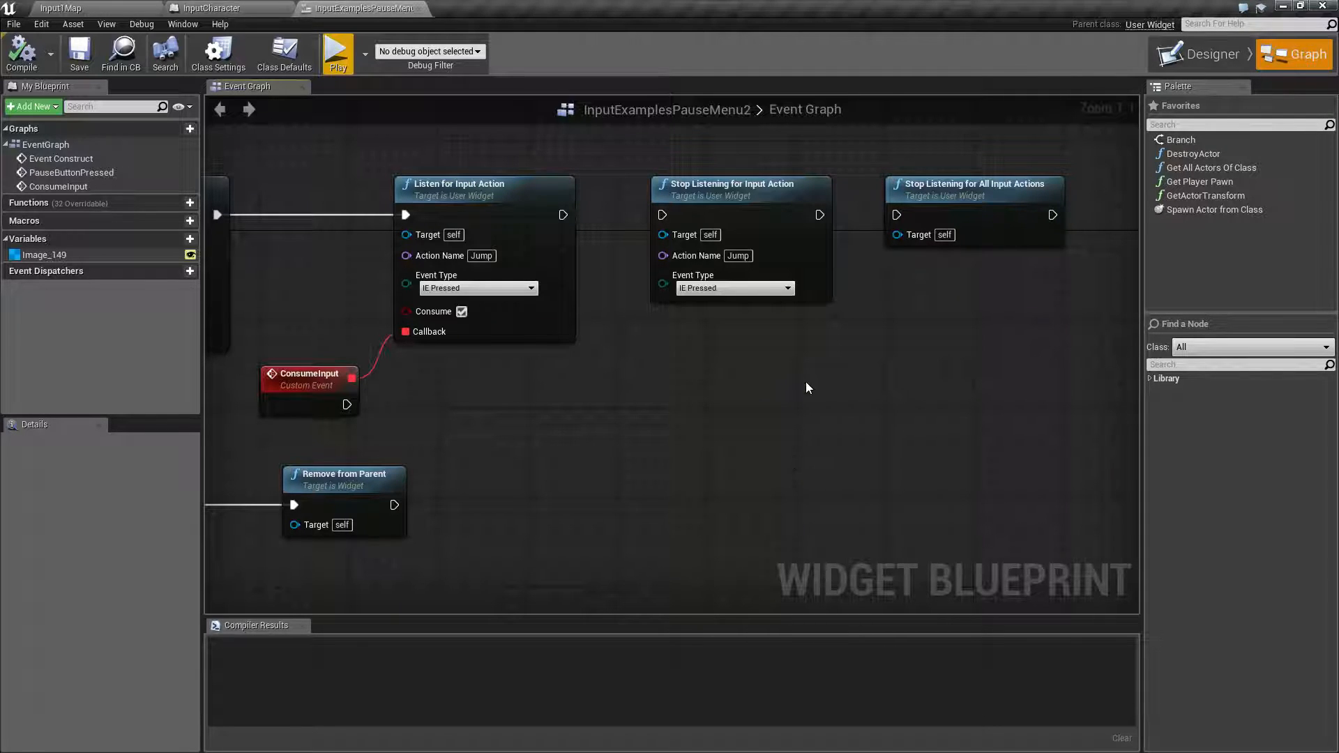
left_click(214, 8)
type("stop")
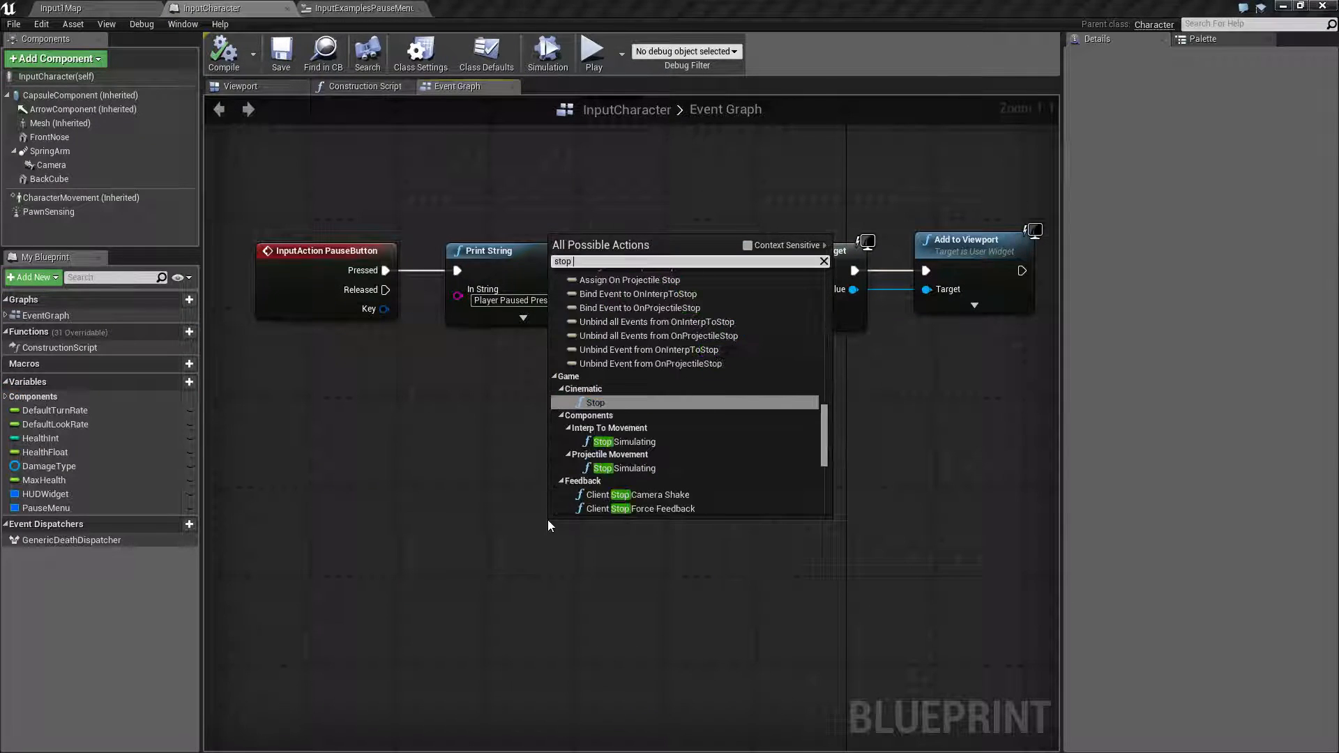
- Search the InputCharacter graph for 'listenin' nodes, then switch to the Input1Map level editor
type("listenin")
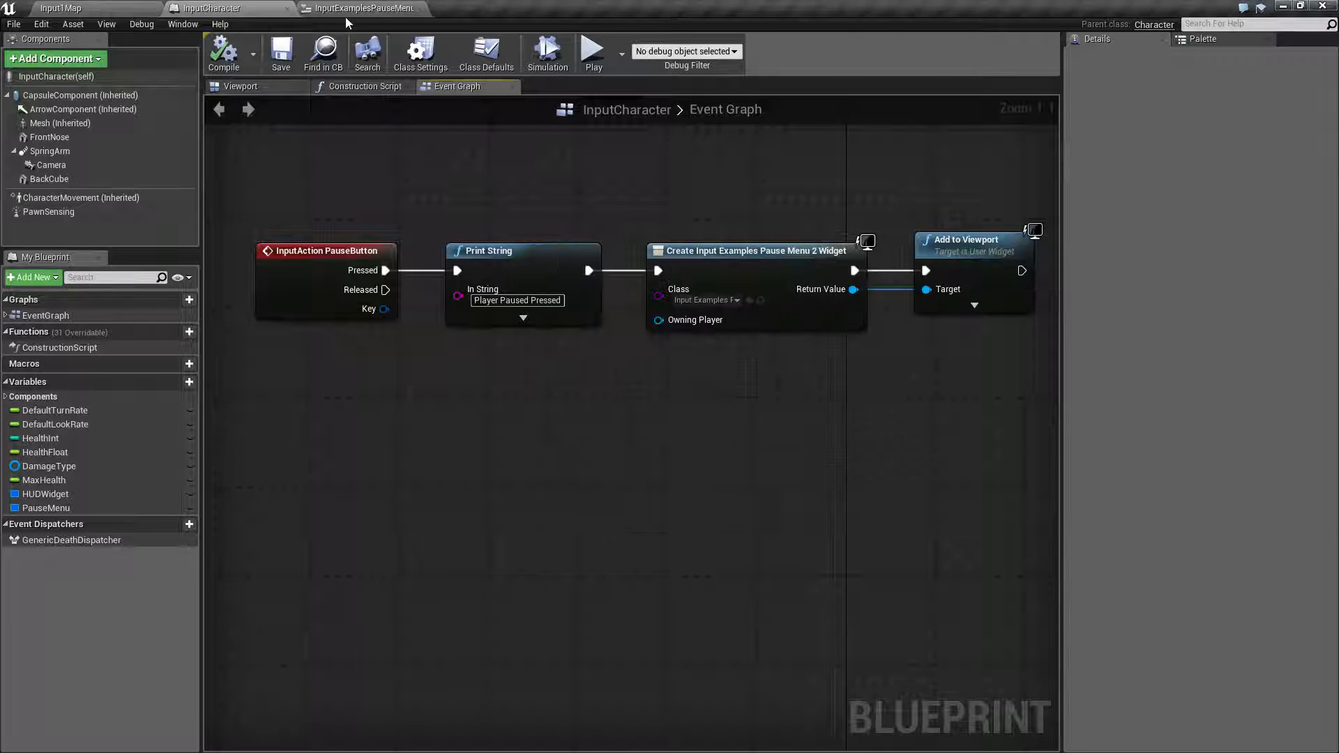
left_click(362, 8)
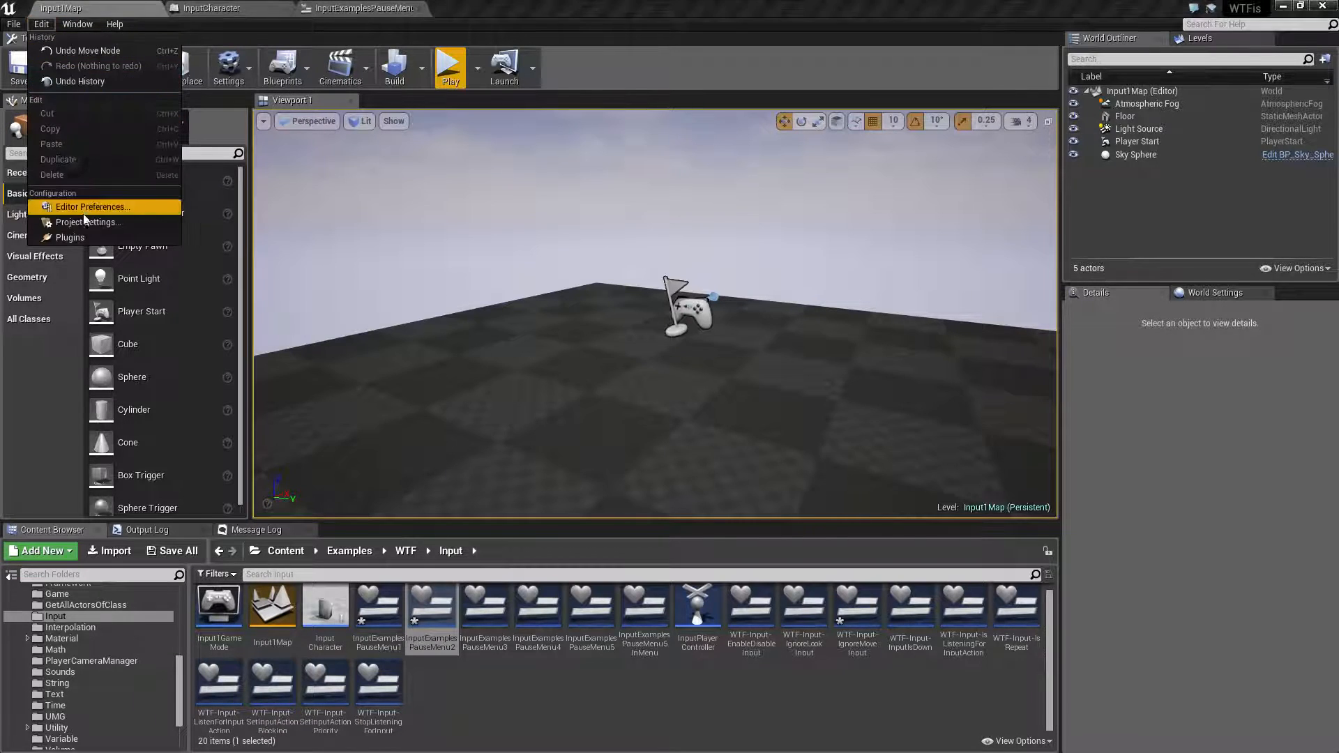
- Review the Jump, PauseButton, ActionButton and Interact action mappings in Project Settings
left_click(82, 222)
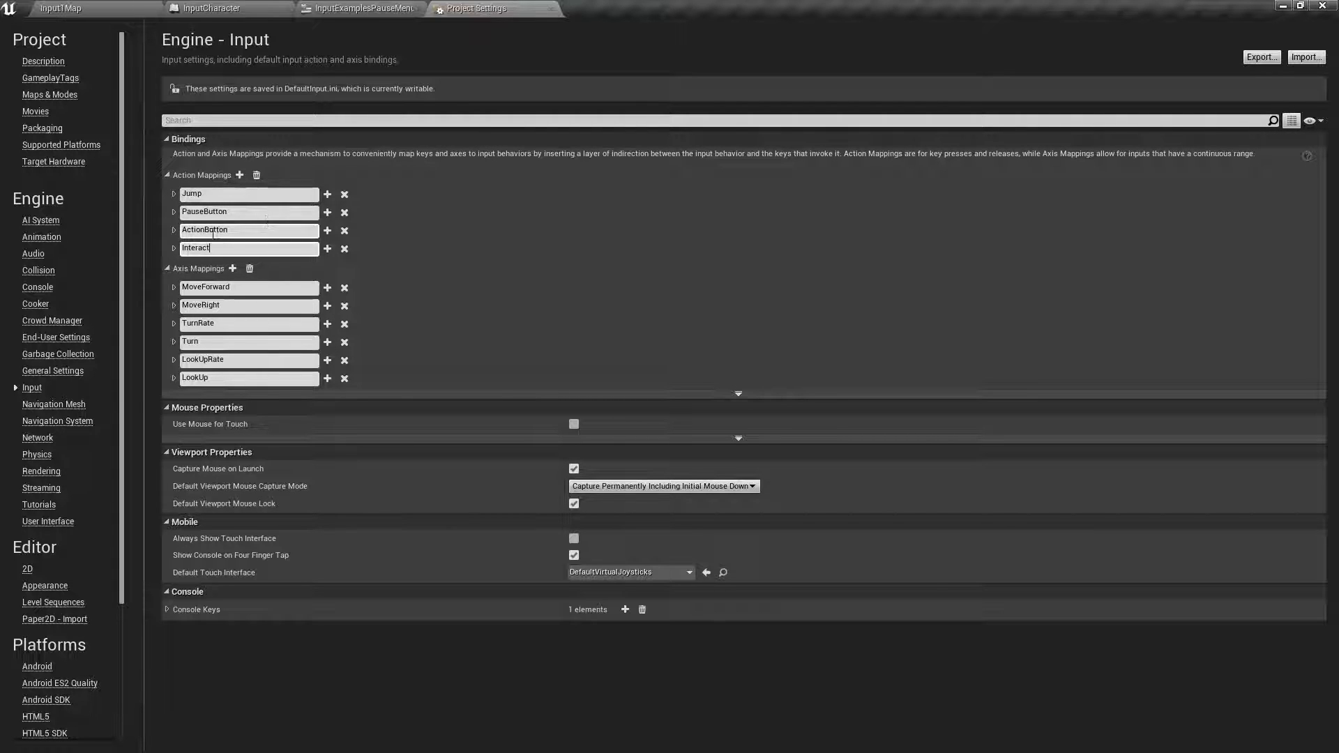
left_click(359, 8)
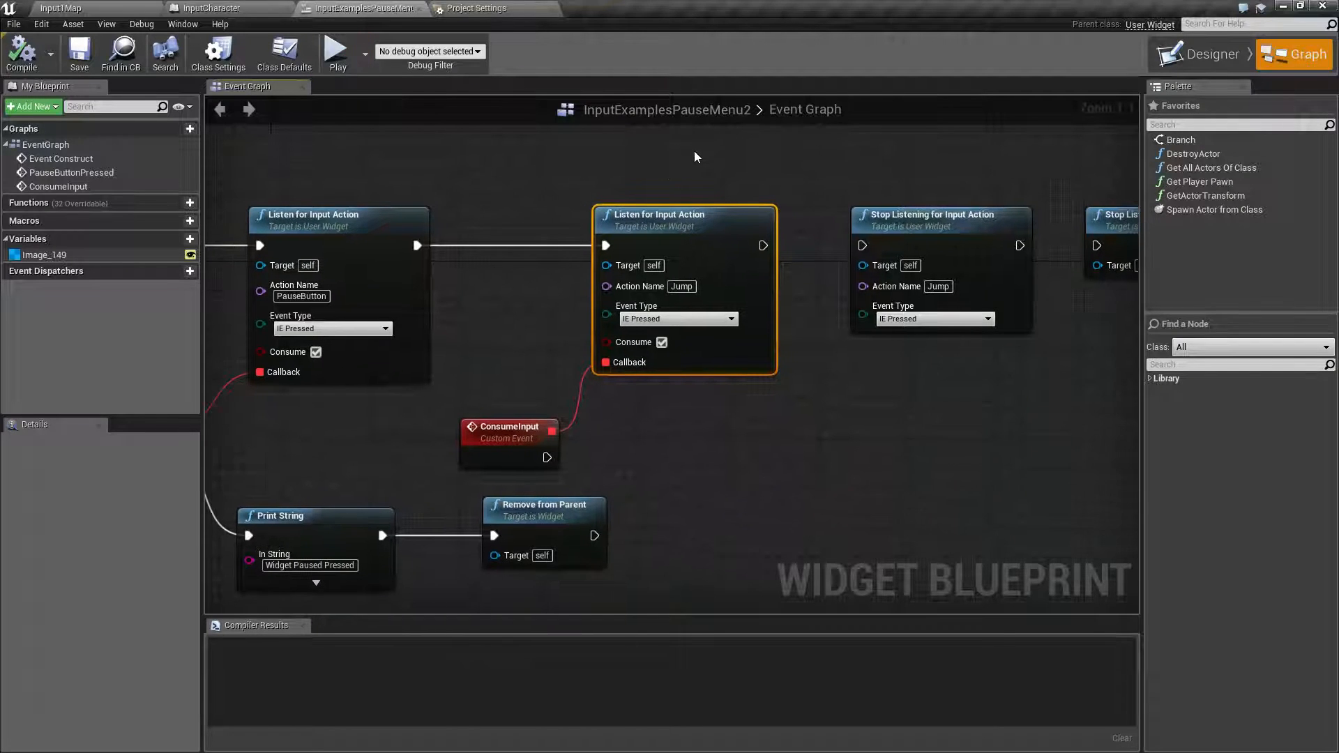
mouse_move(692, 419)
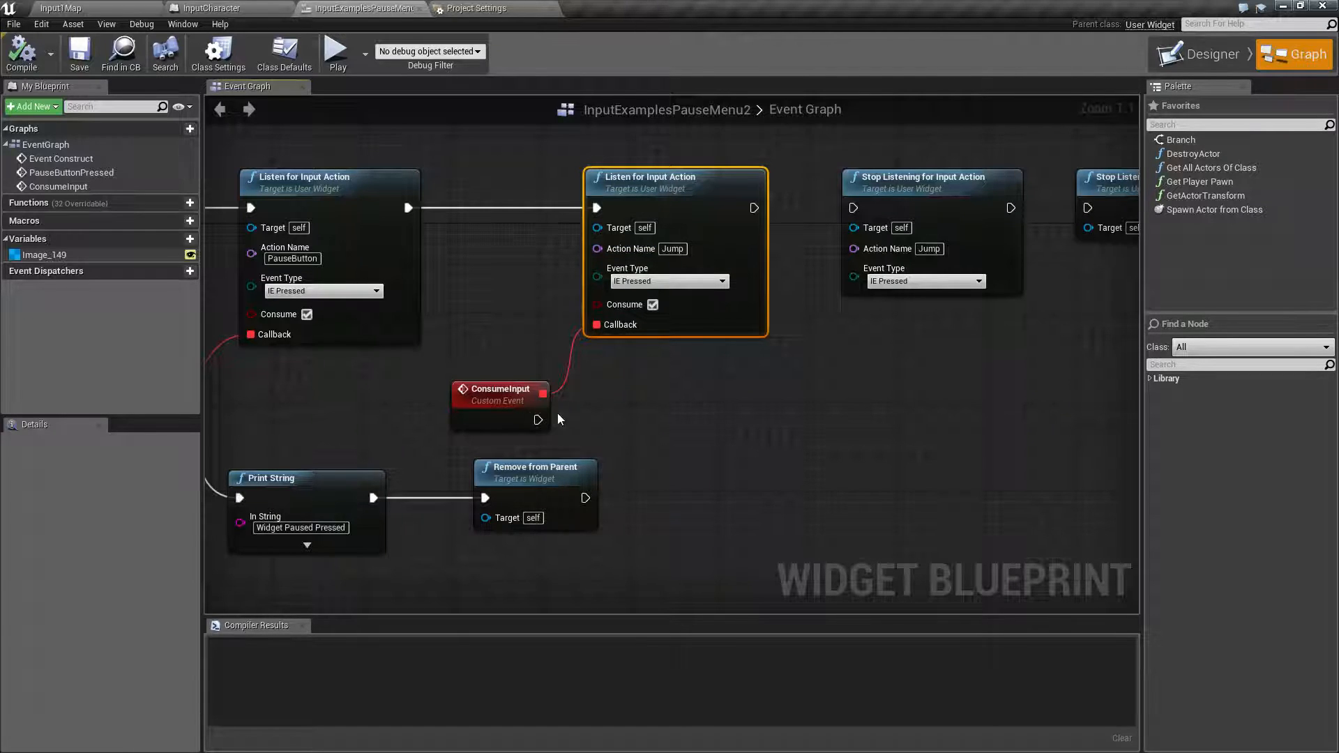
mouse_move(539, 420)
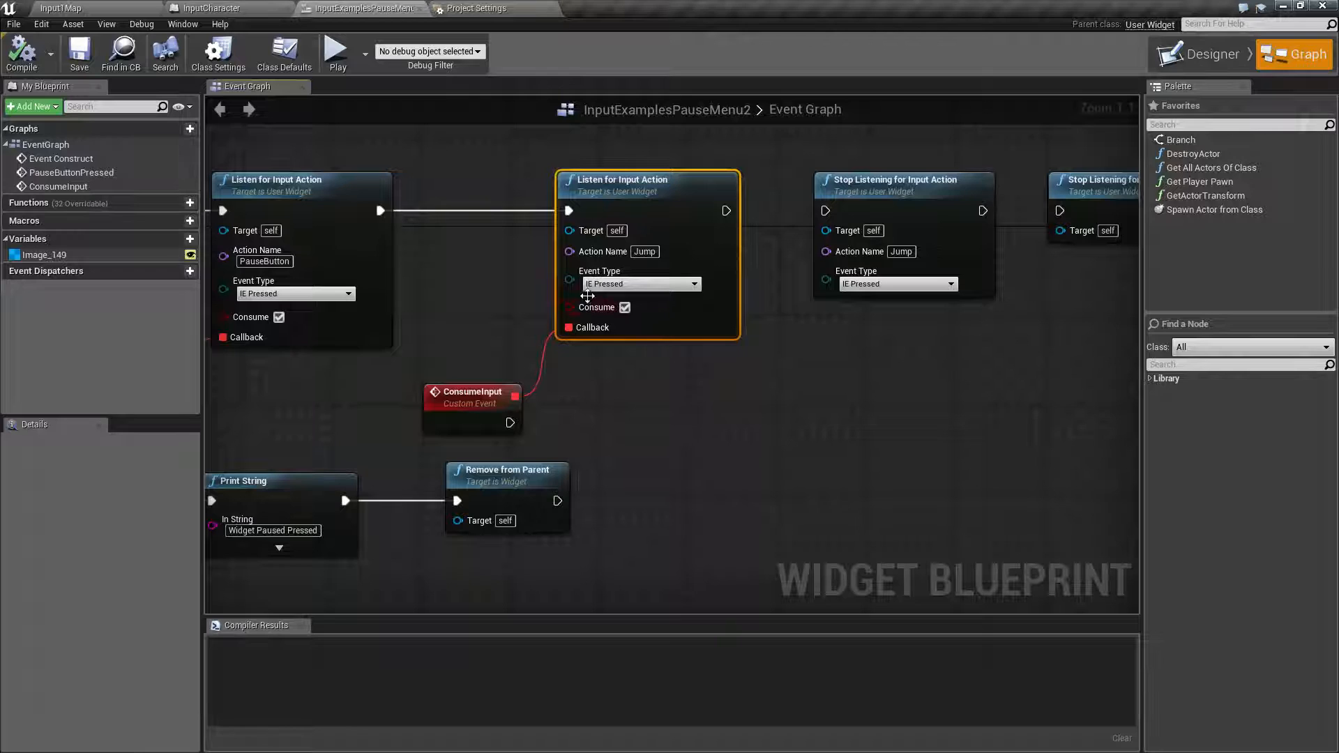
mouse_move(624, 308)
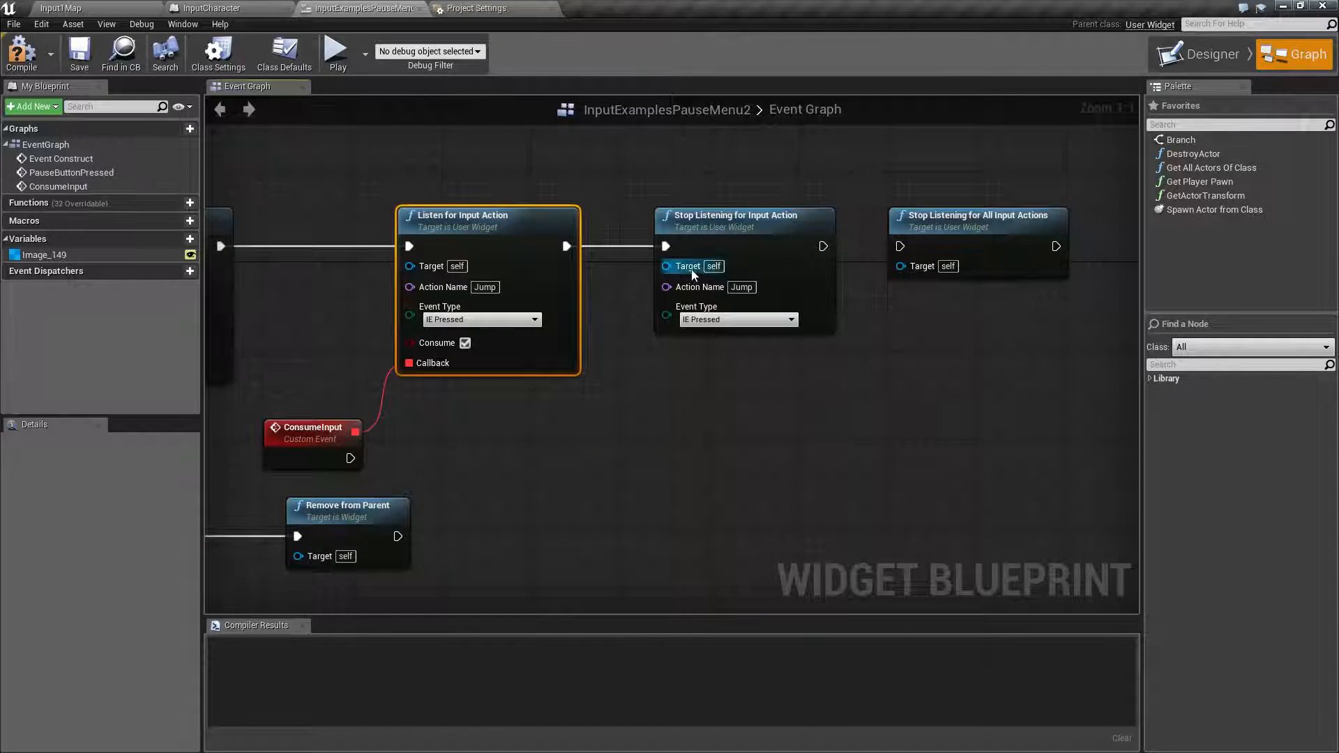
mouse_move(688, 266)
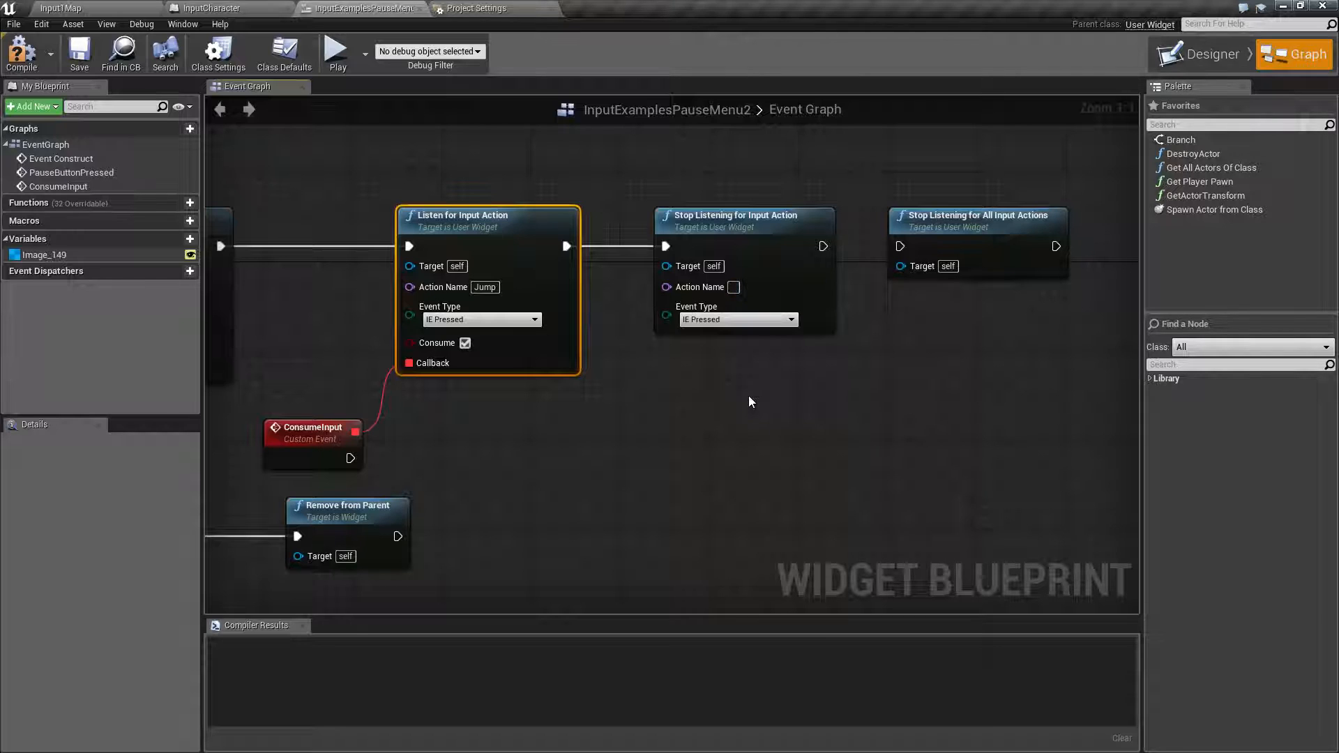
mouse_move(737, 380)
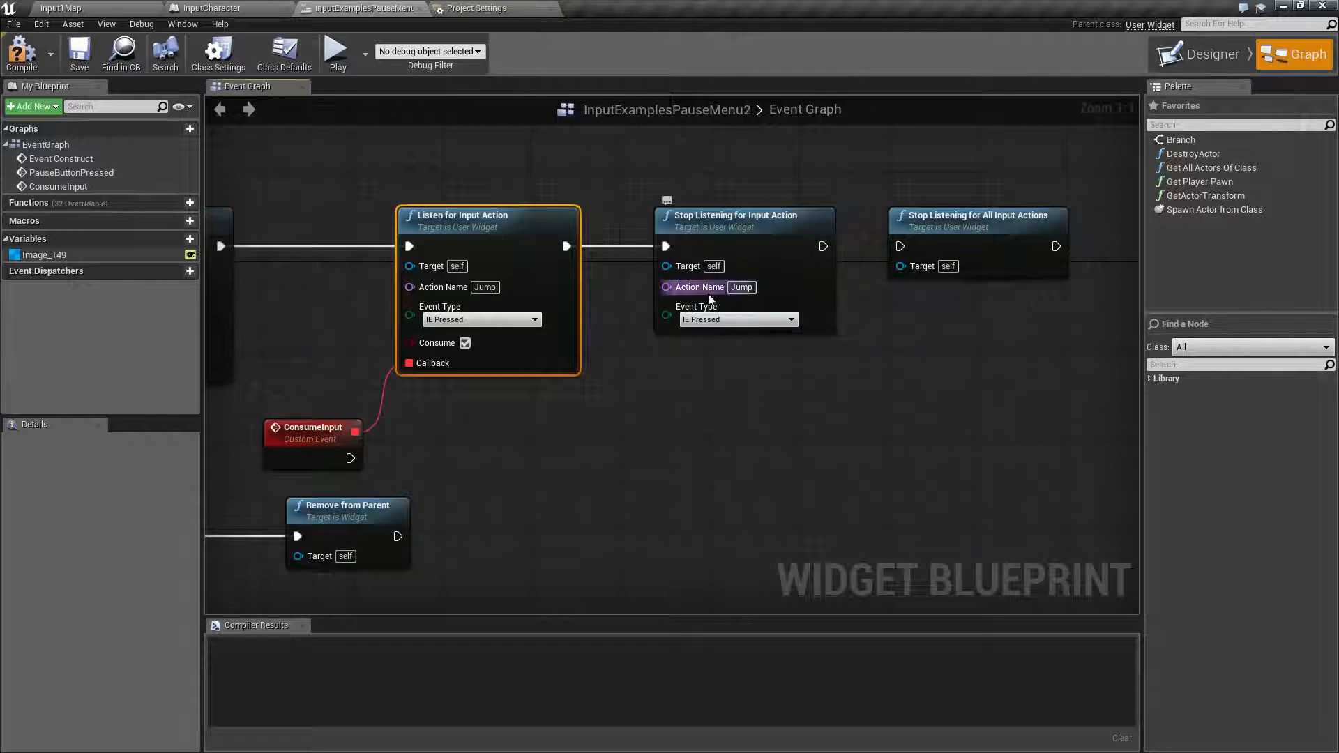
mouse_move(739, 319)
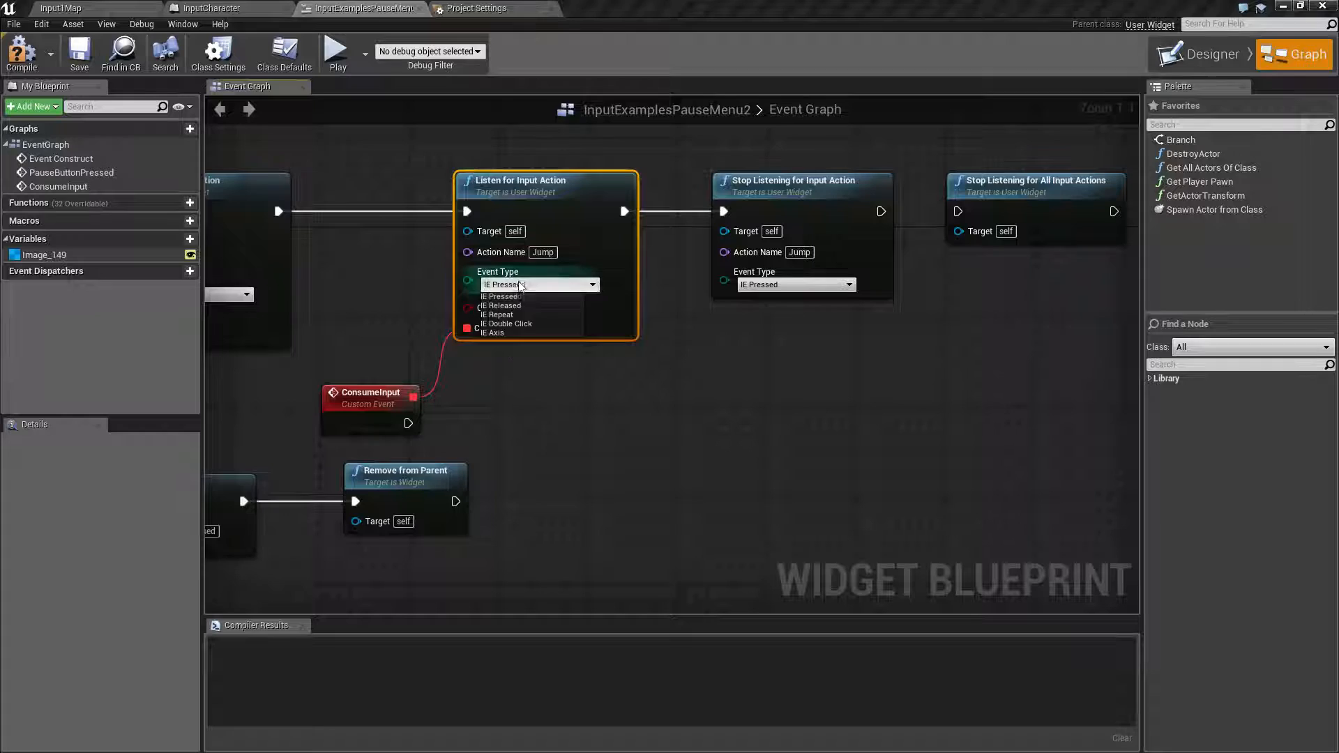
mouse_move(506, 320)
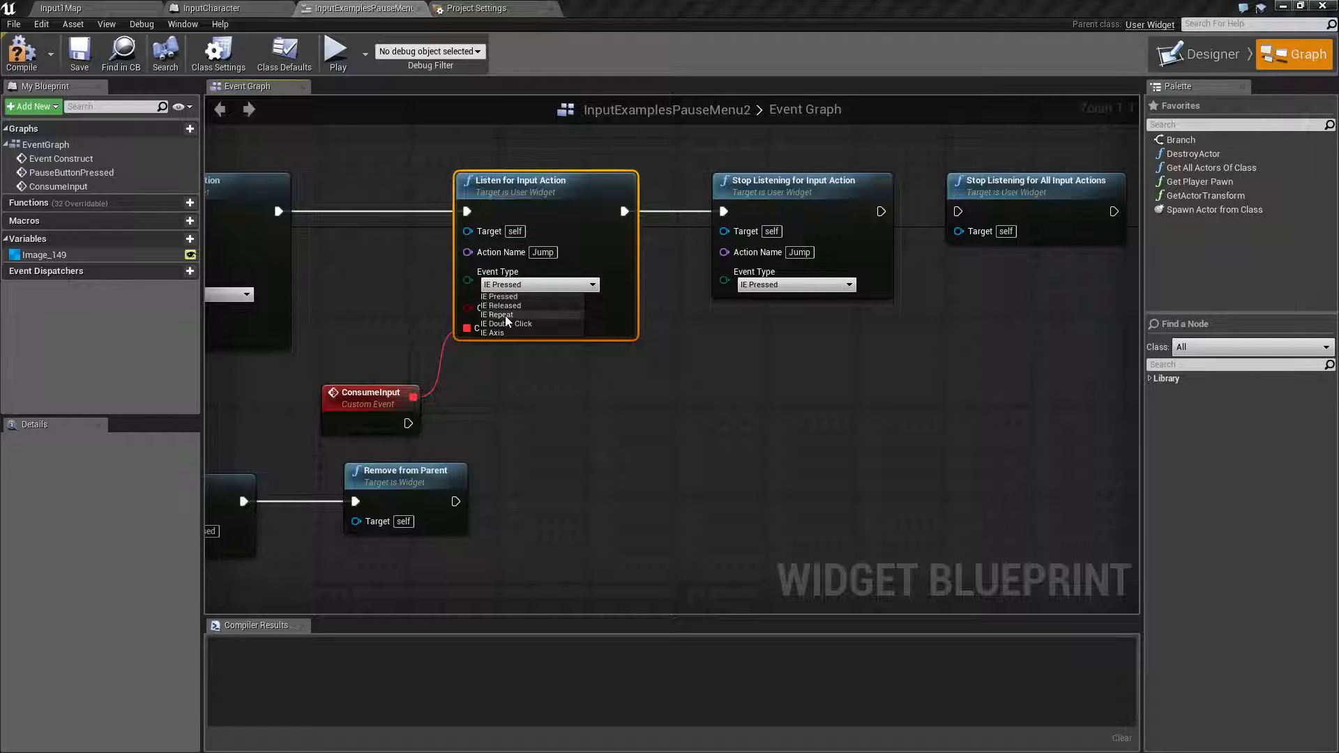
left_click(502, 284)
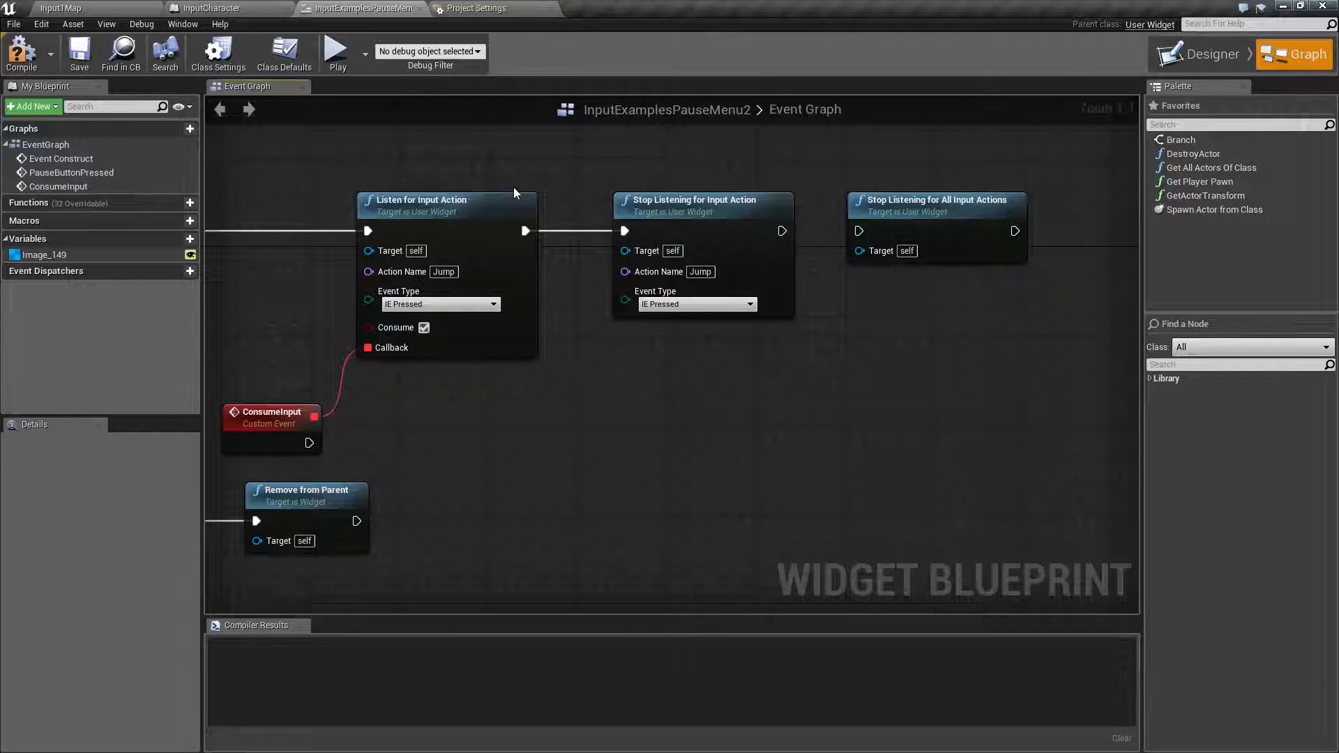
mouse_move(498, 326)
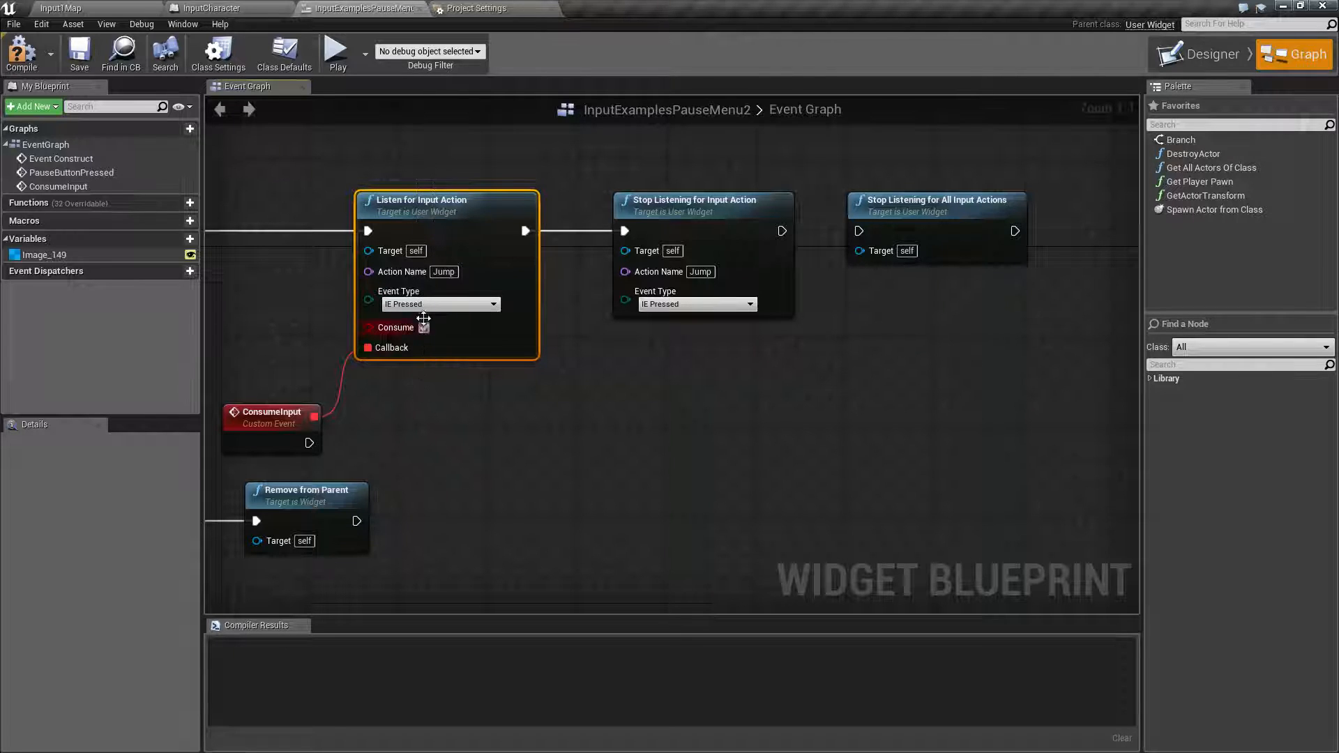
mouse_move(427, 305)
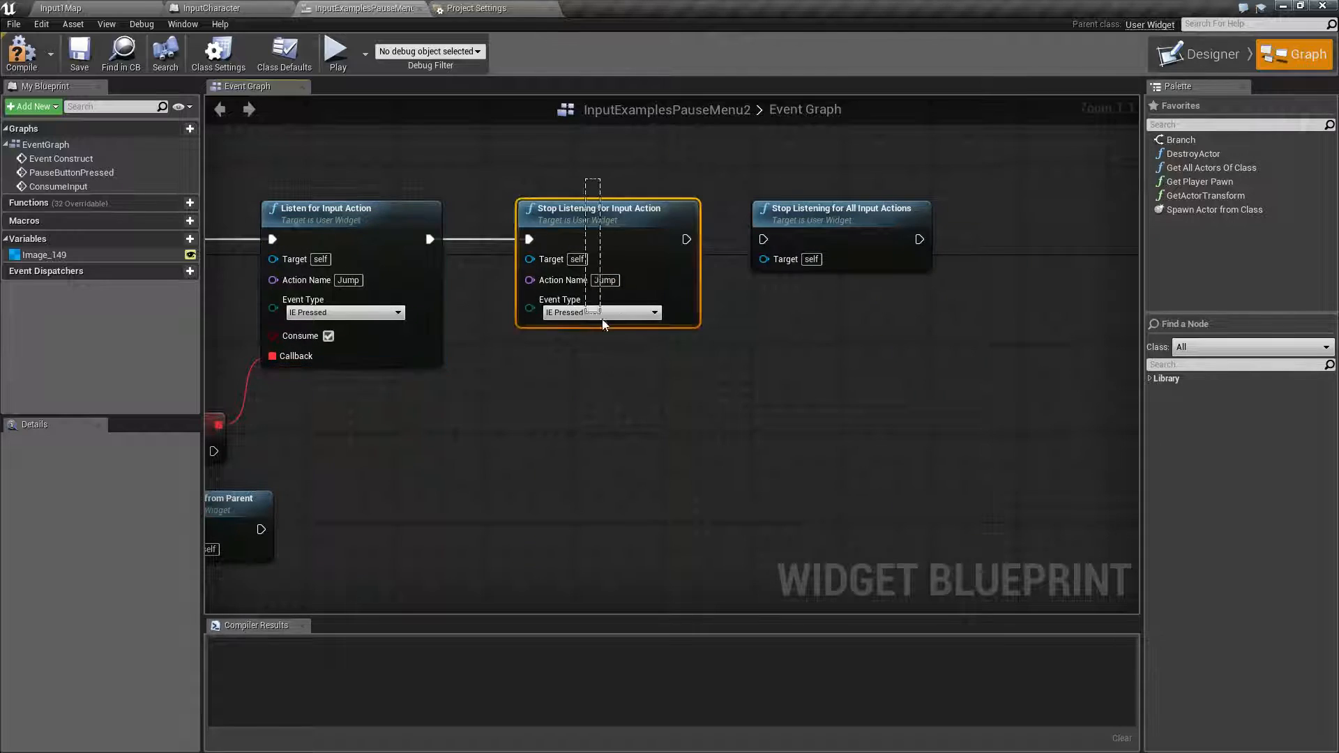
mouse_move(598, 312)
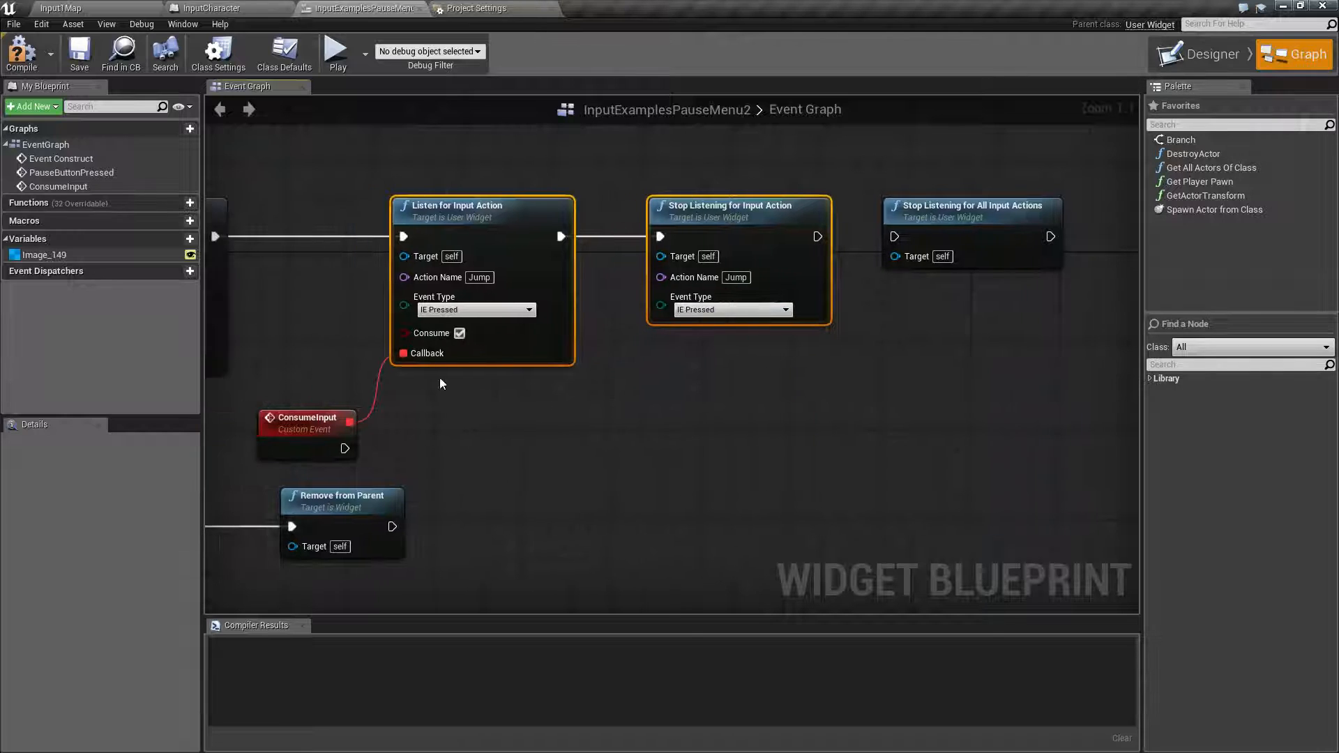
- Compile the InputExamplesPauseMenu2 widget blueprint and confirm success in Compiler Results
left_click(305, 419)
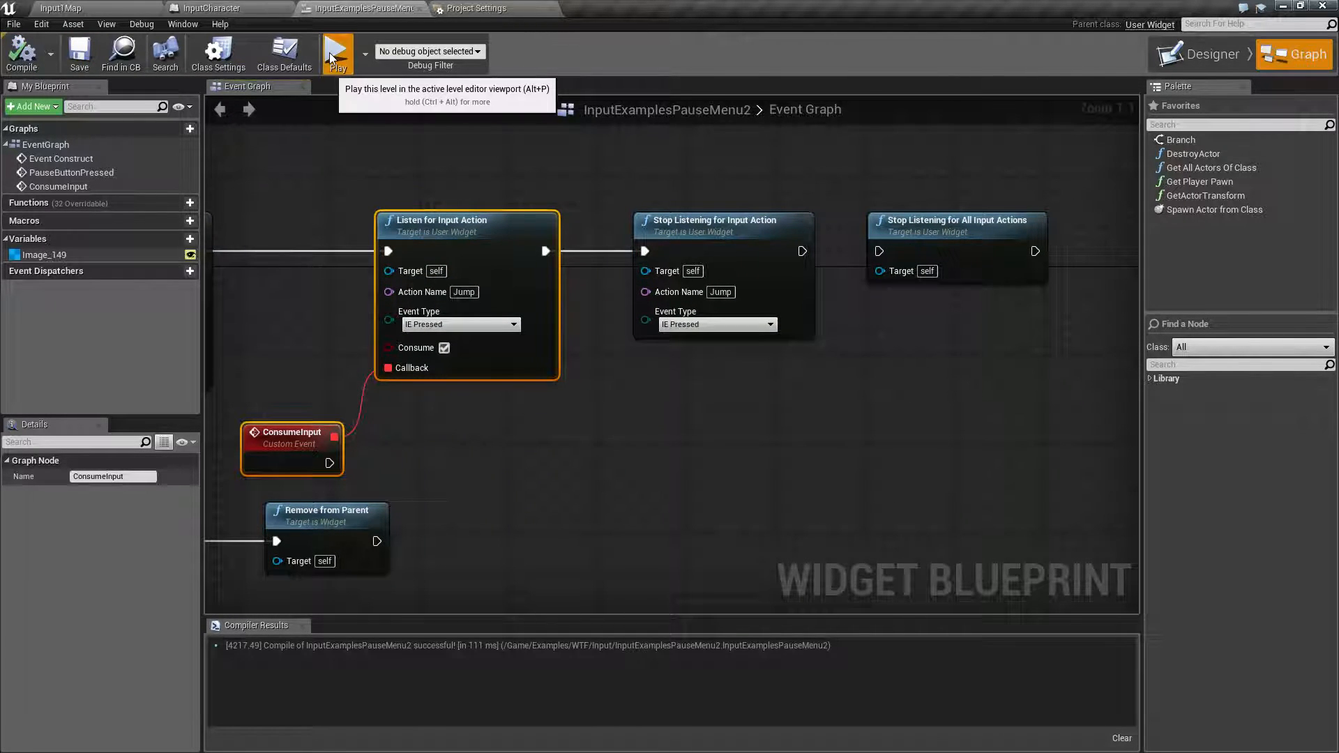
left_click(336, 53)
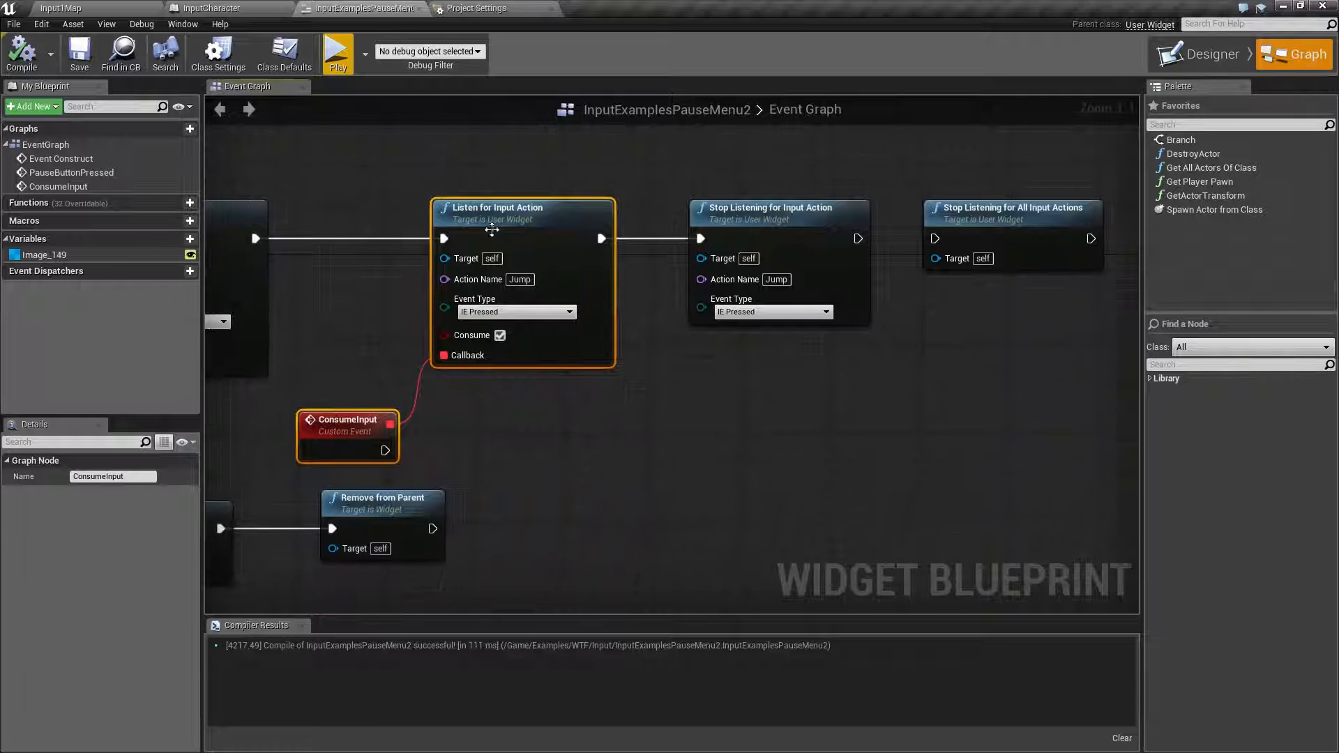
mouse_move(521, 279)
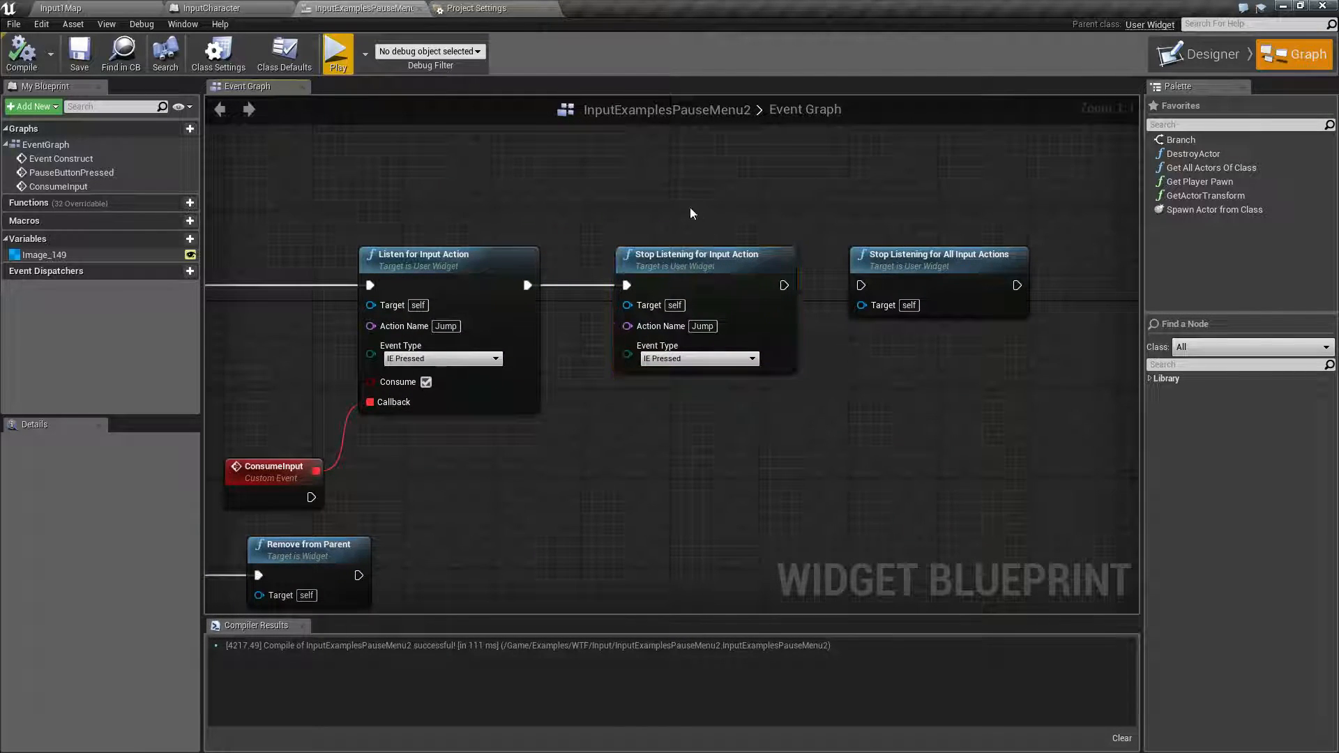
mouse_move(688, 263)
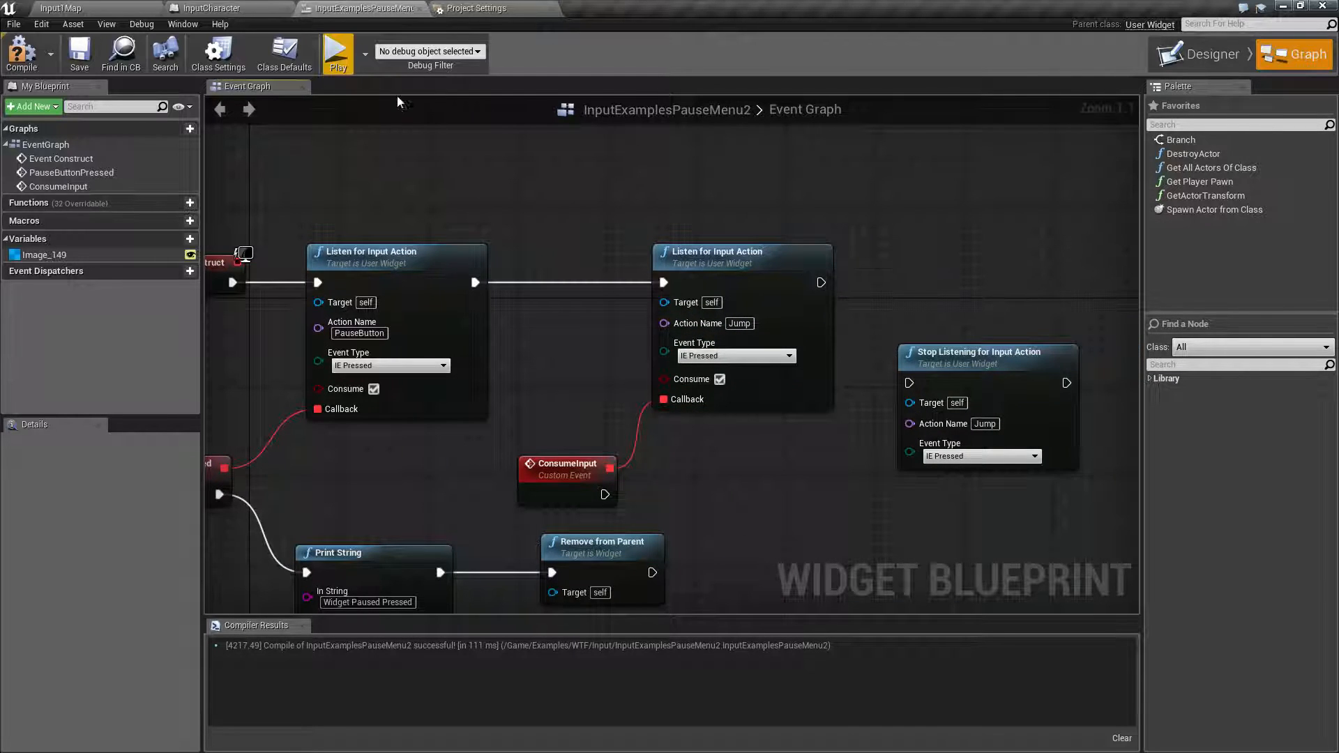
mouse_move(681, 224)
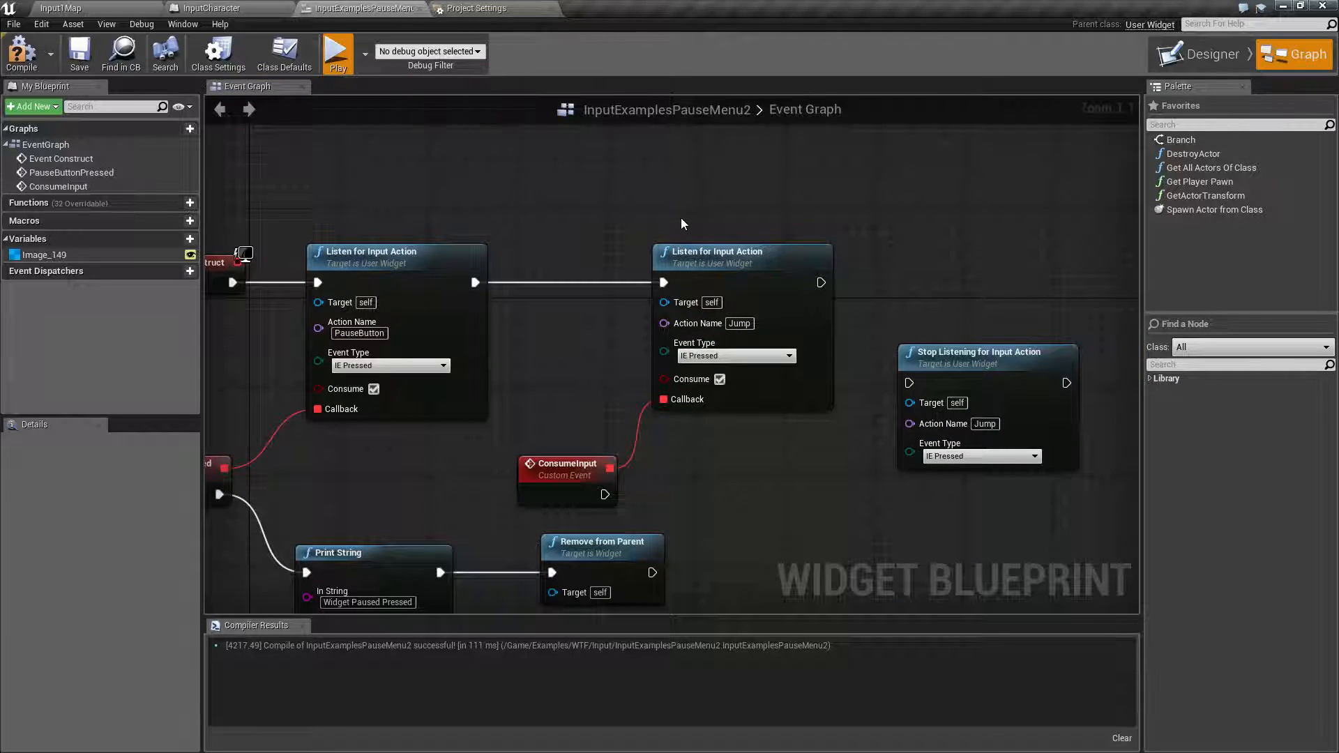
- Launch a Standalone Game preview and trigger pause to print 'Widget Paused Pressed'
left_click(336, 53)
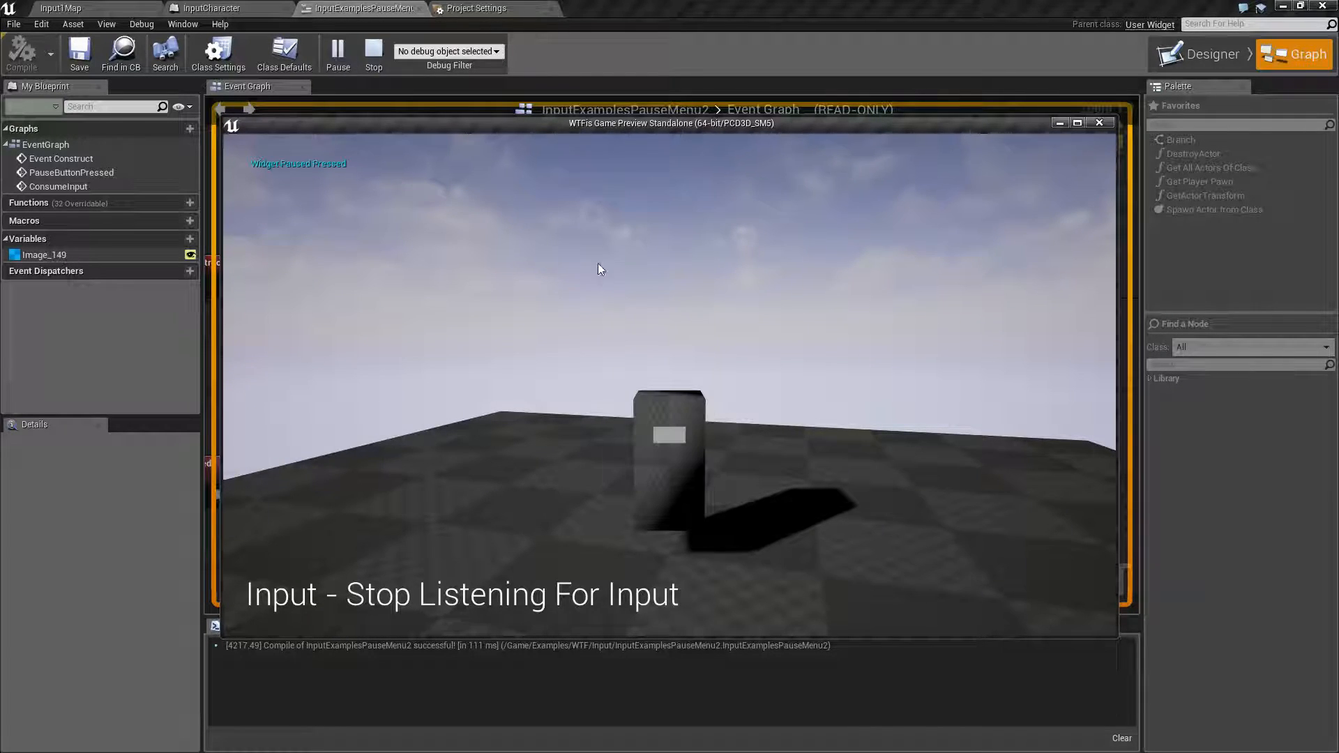
left_click(374, 53)
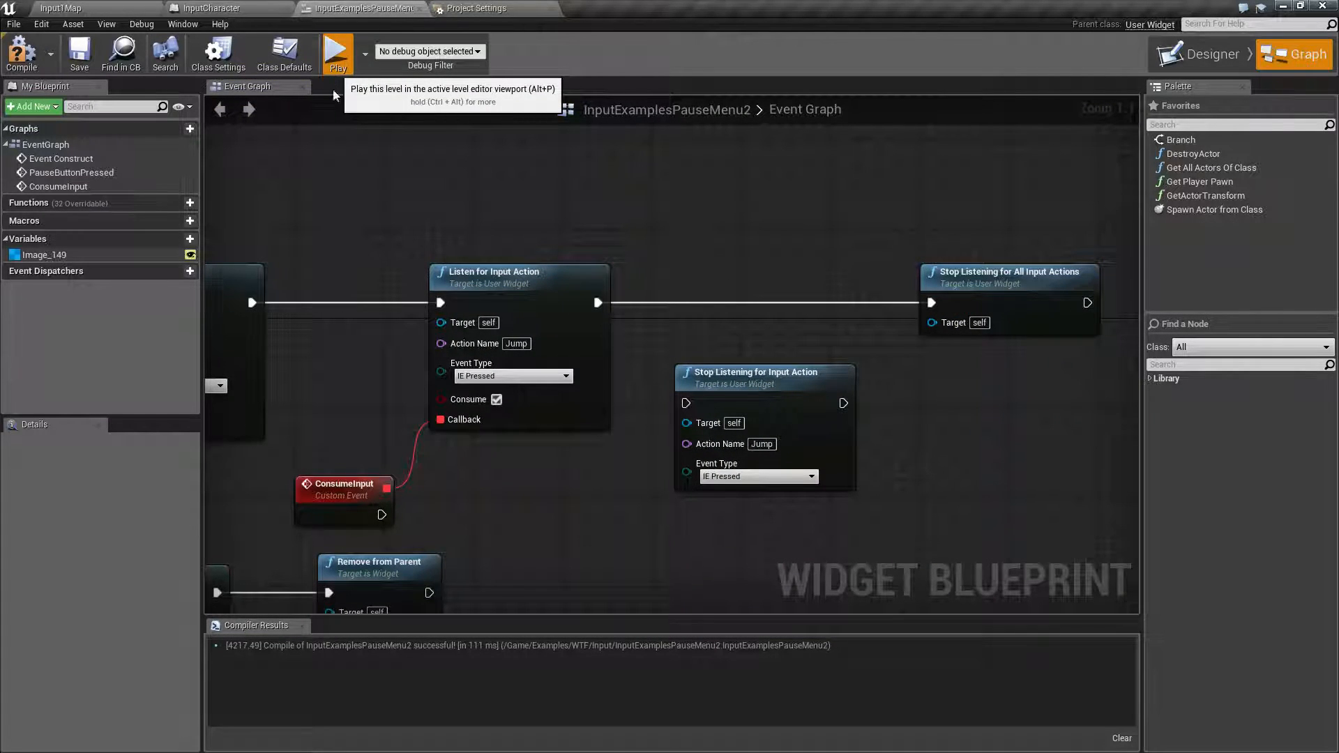
- Relaunch the standalone preview and pause to display My Pause Menu
left_click(337, 52)
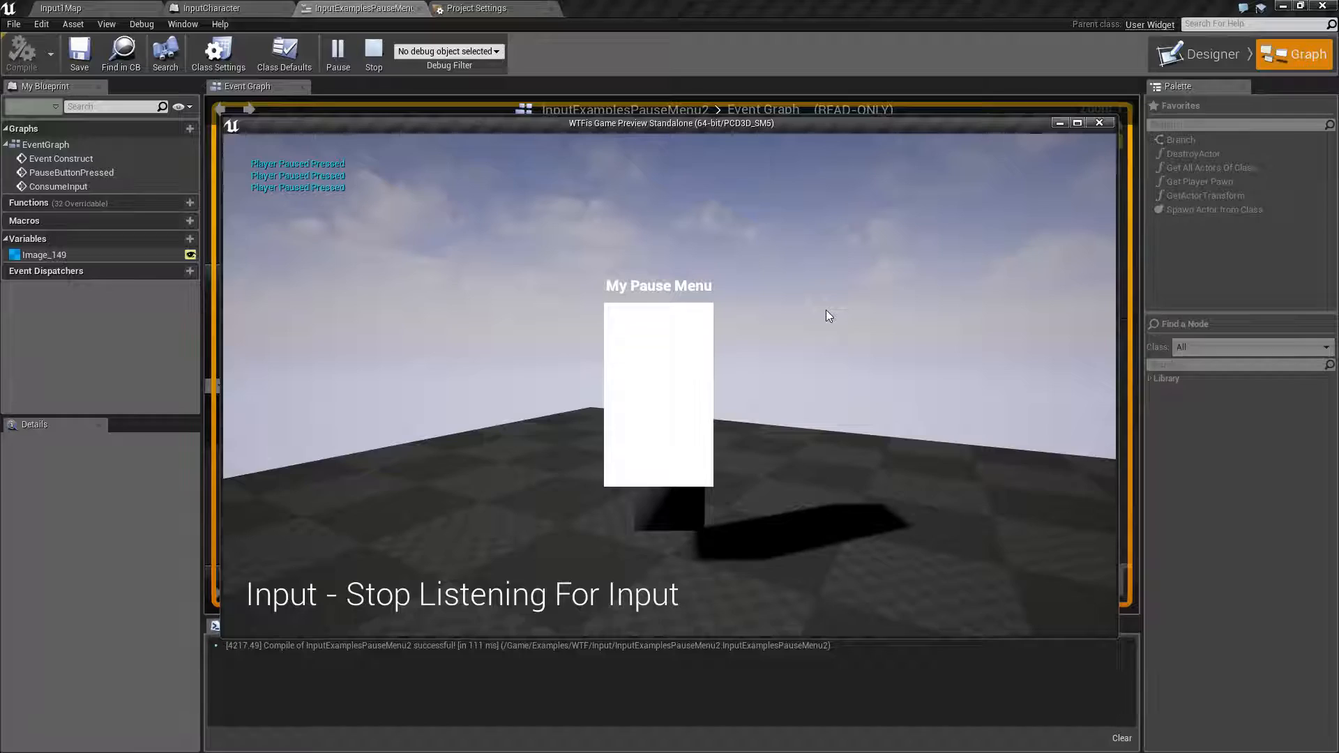
left_click(373, 53)
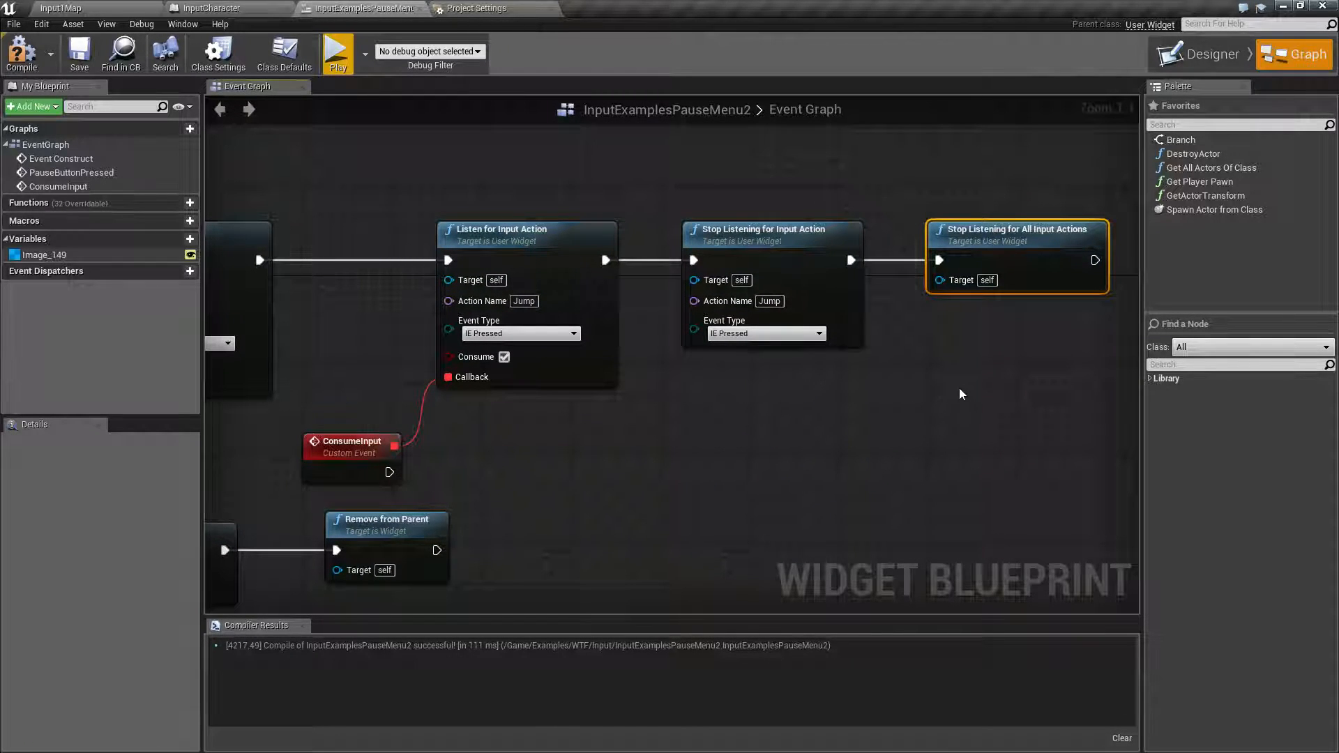
mouse_move(857, 442)
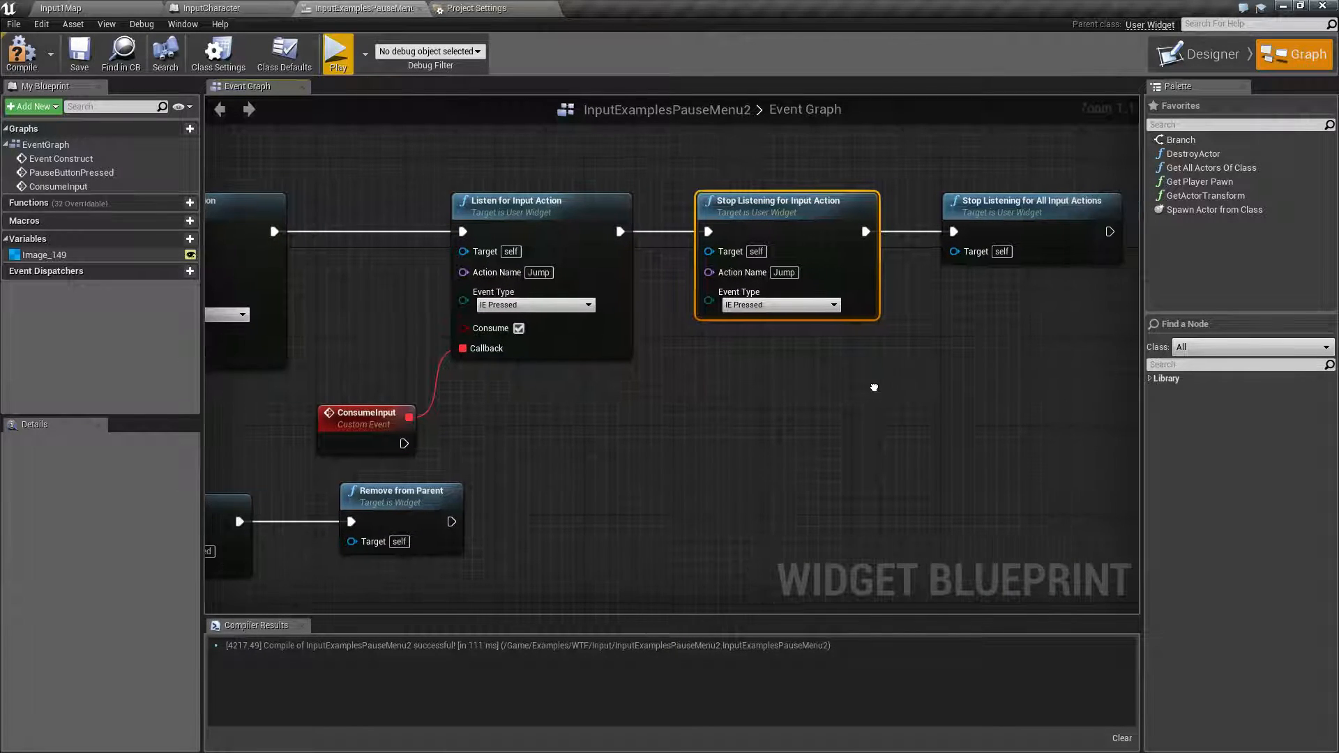
left_click(1031, 205)
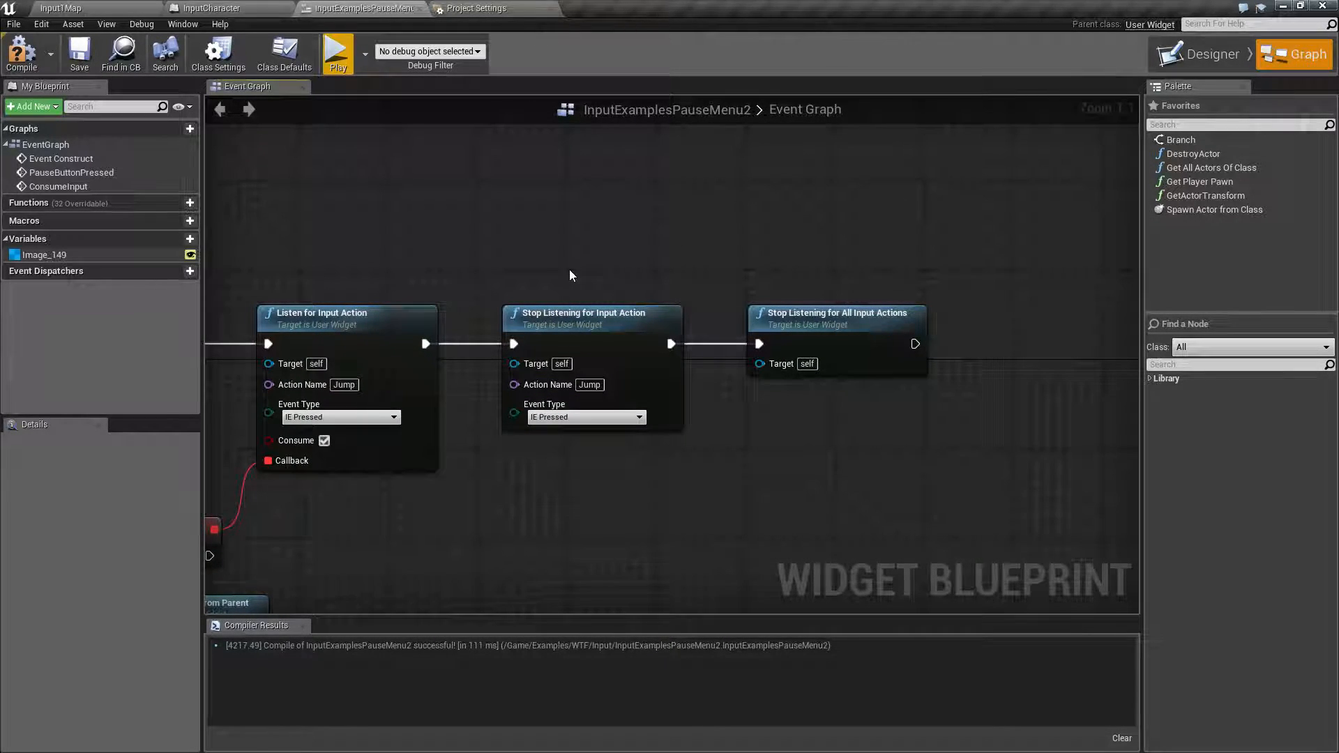
mouse_move(608, 320)
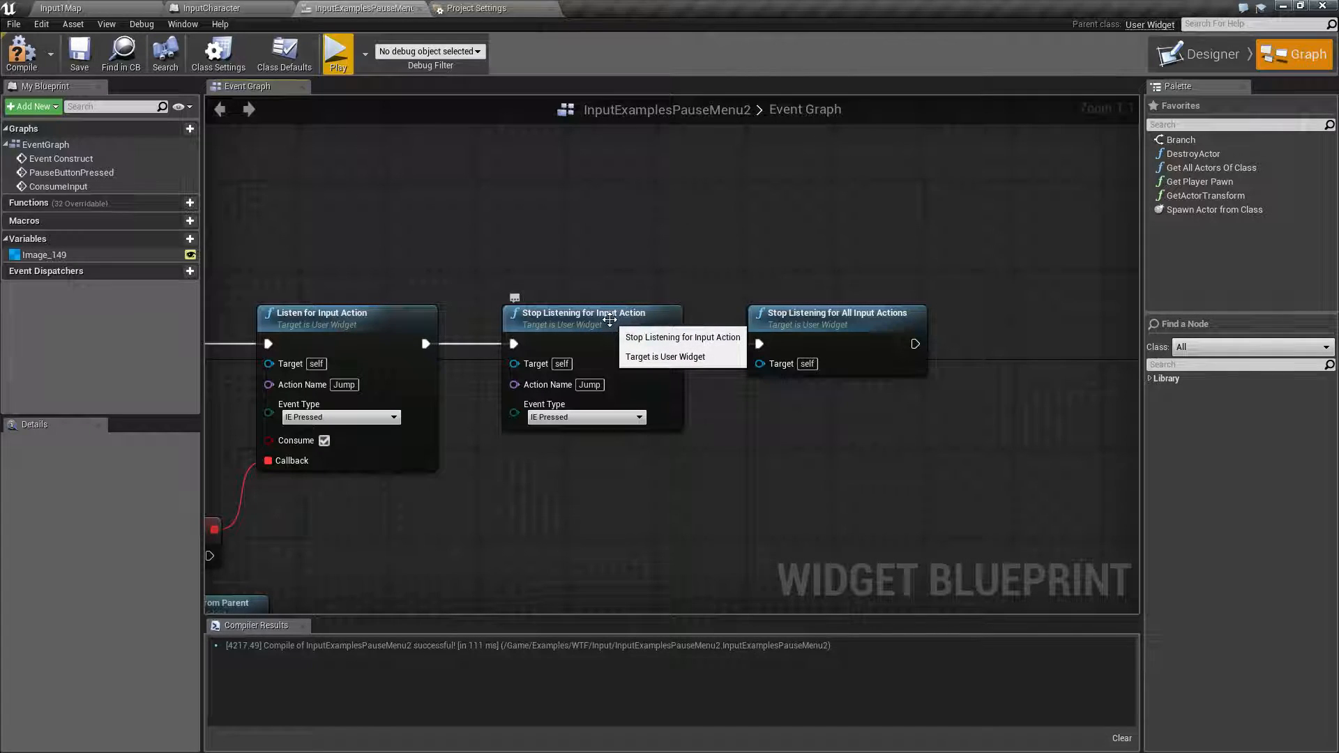